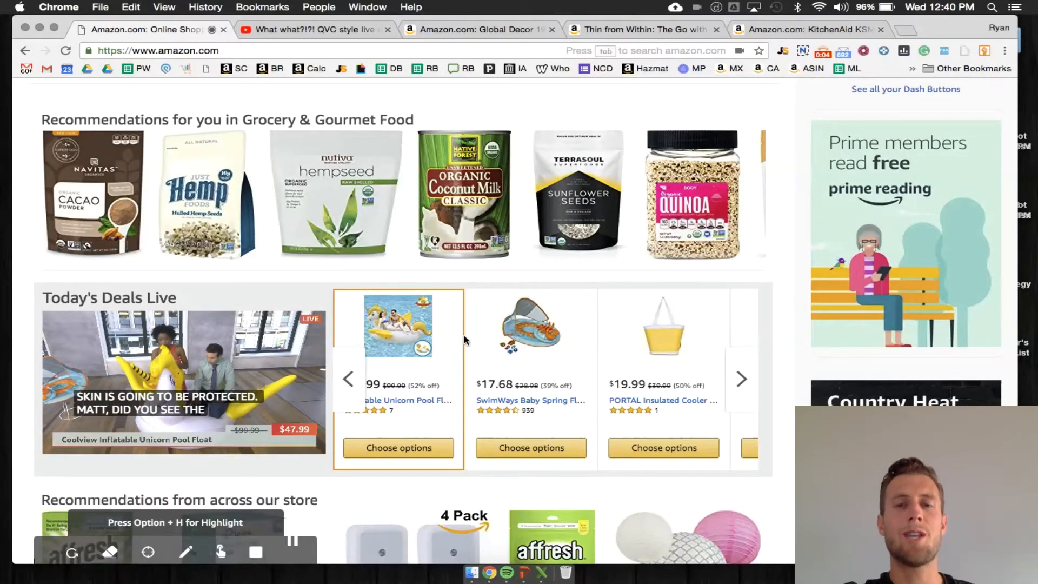
mouse_move(66, 366)
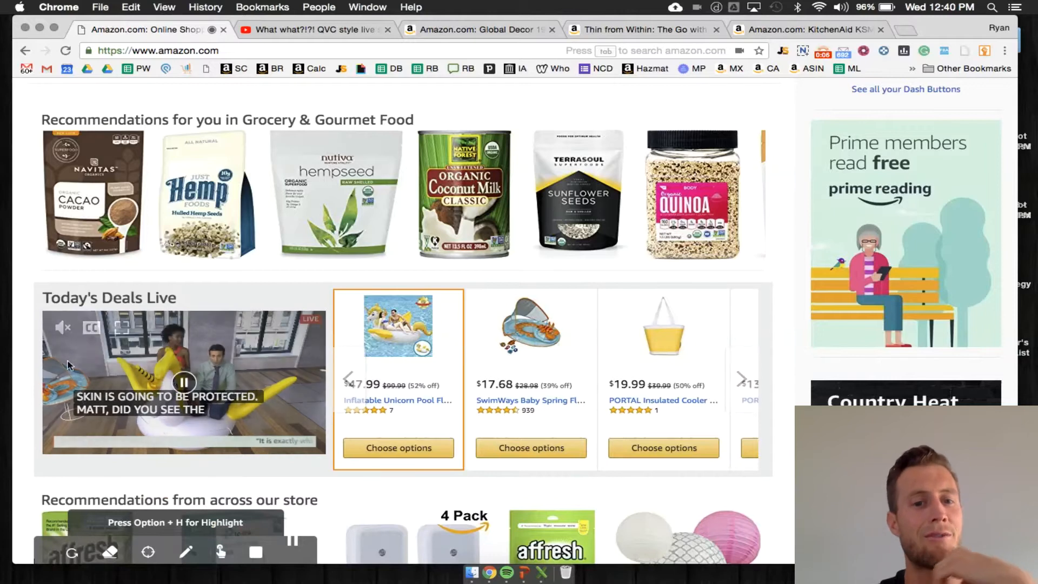
Switch to the YouTube tab 'What what?!?! QVC style live show'
click(64, 327)
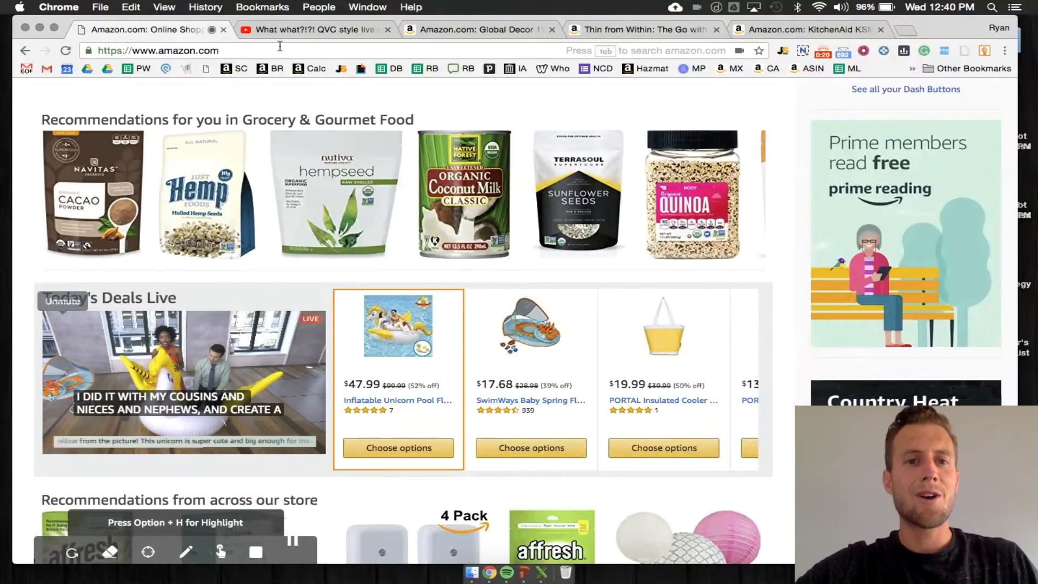
click(312, 29)
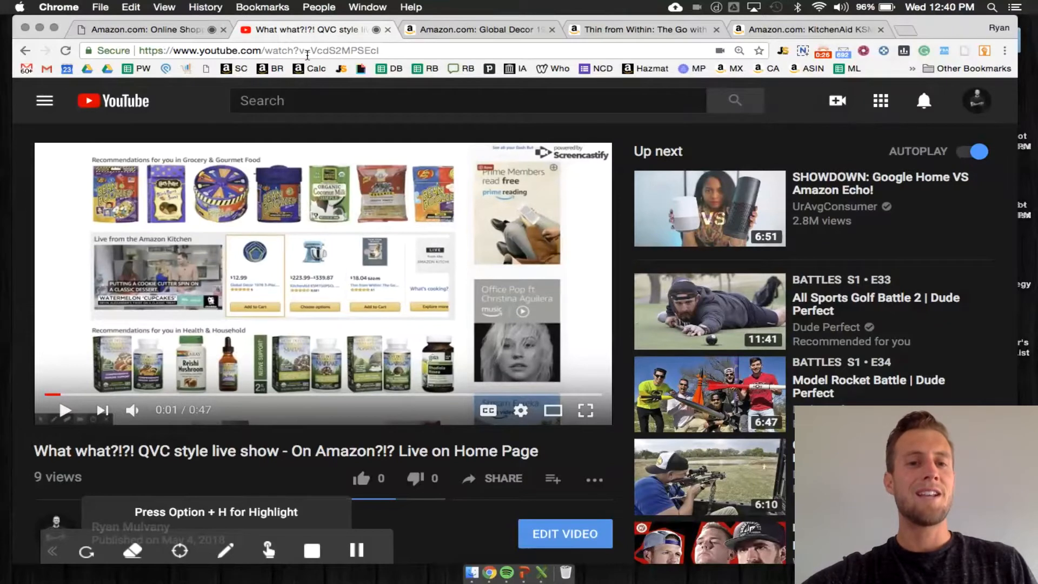
mouse_move(240, 288)
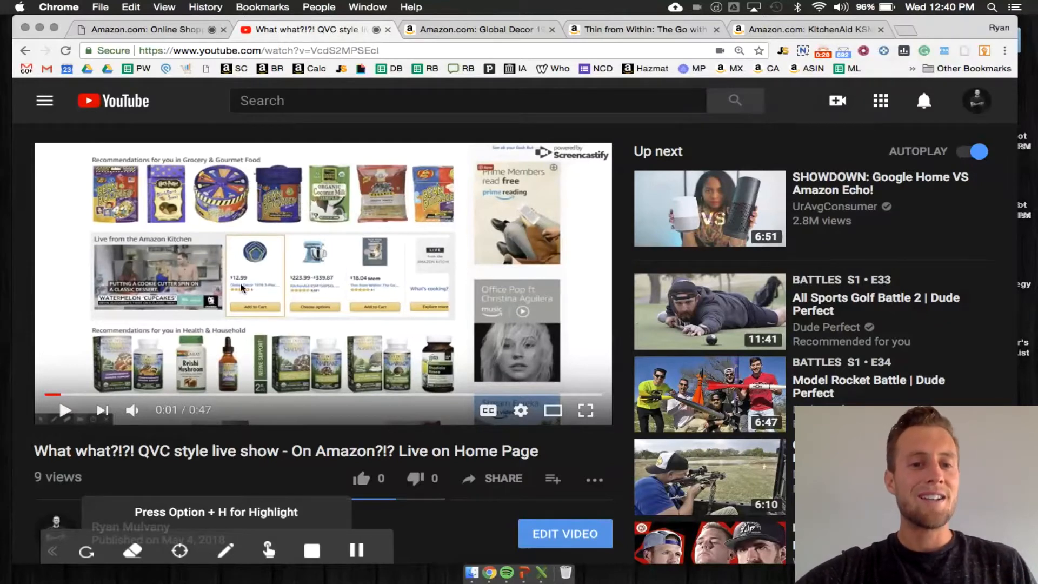
mouse_move(355, 280)
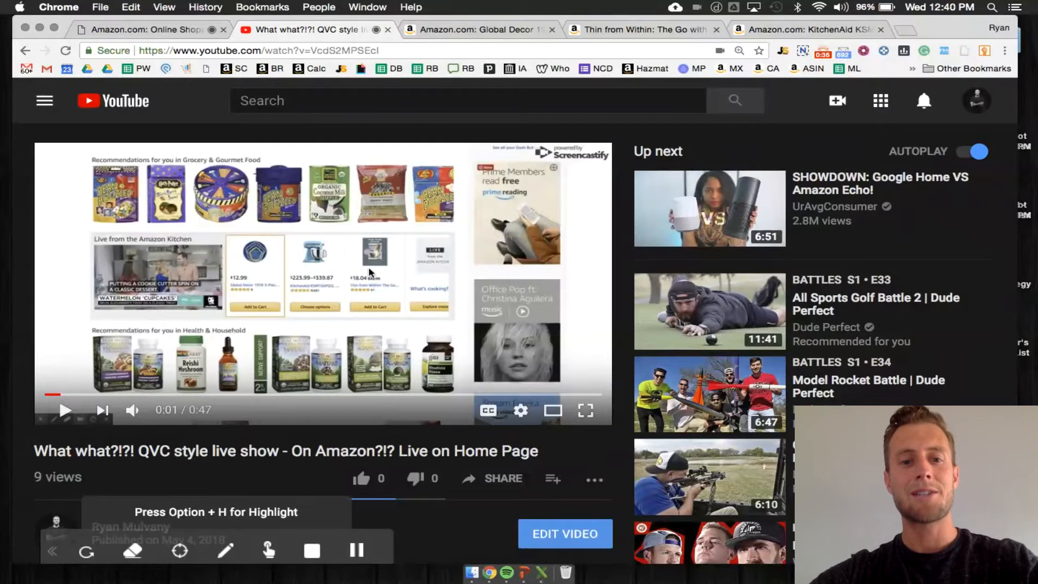
mouse_move(471, 85)
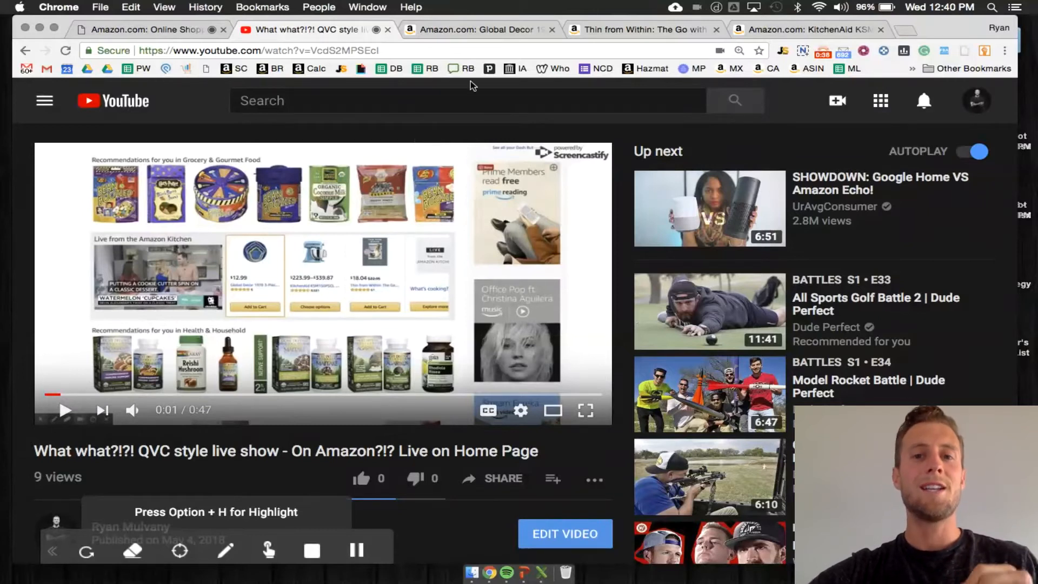
Go to the Global Decor cookie cutter set tab and scroll down to its Keepa price chart
click(480, 29)
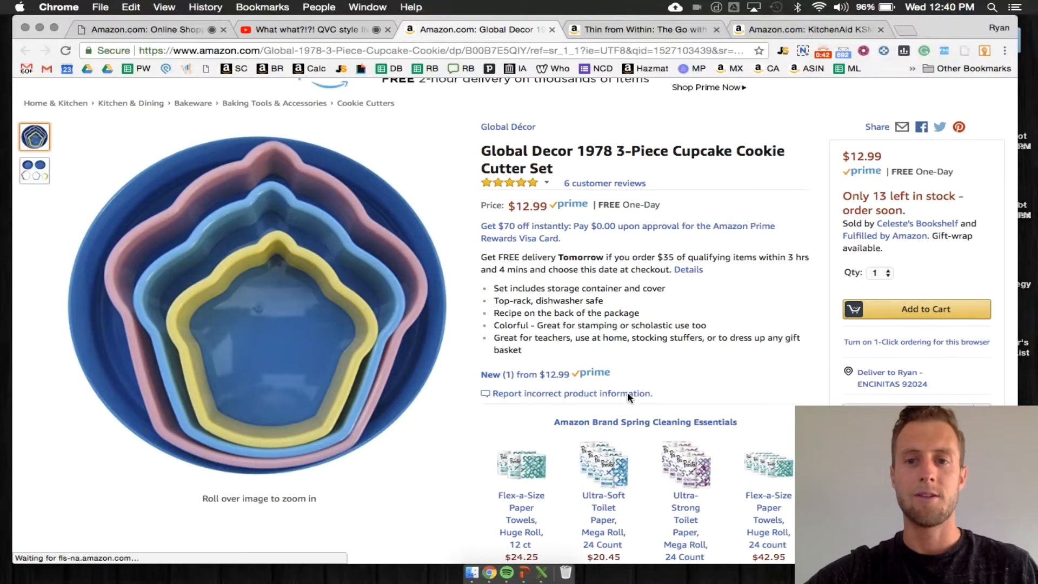
scroll(down, 3)
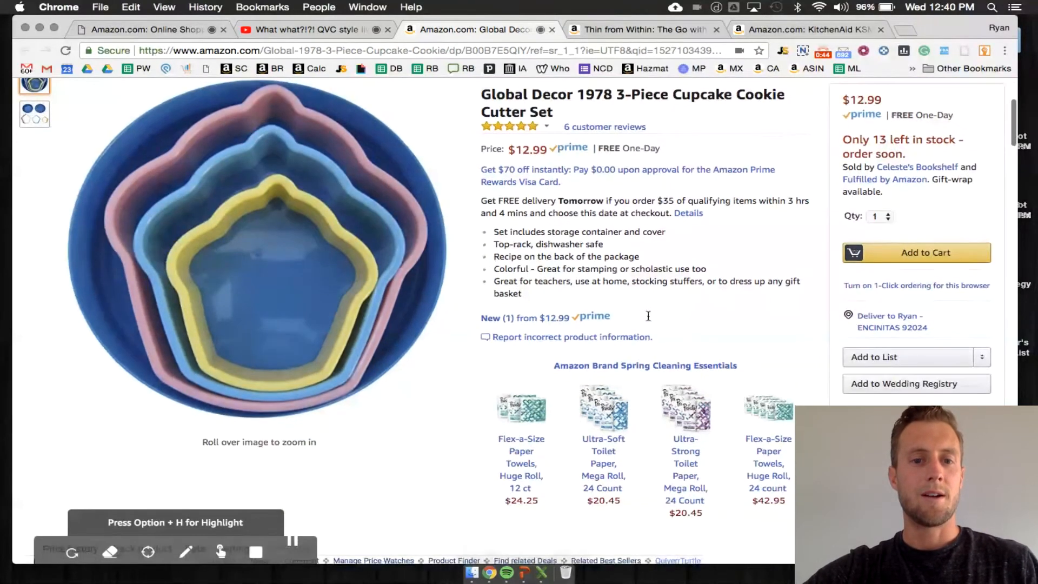
scroll(down, 3)
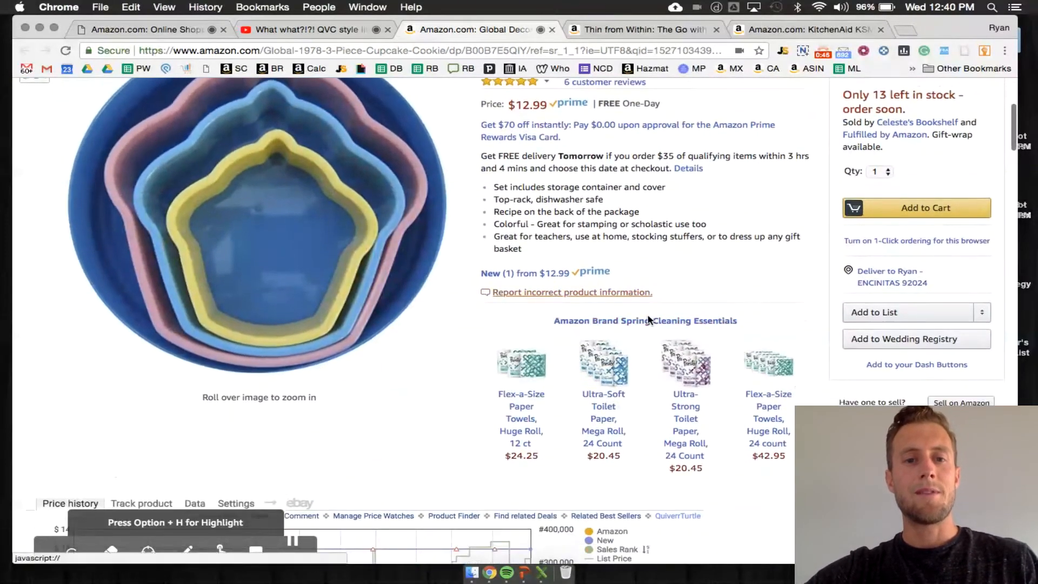
scroll(down, 3)
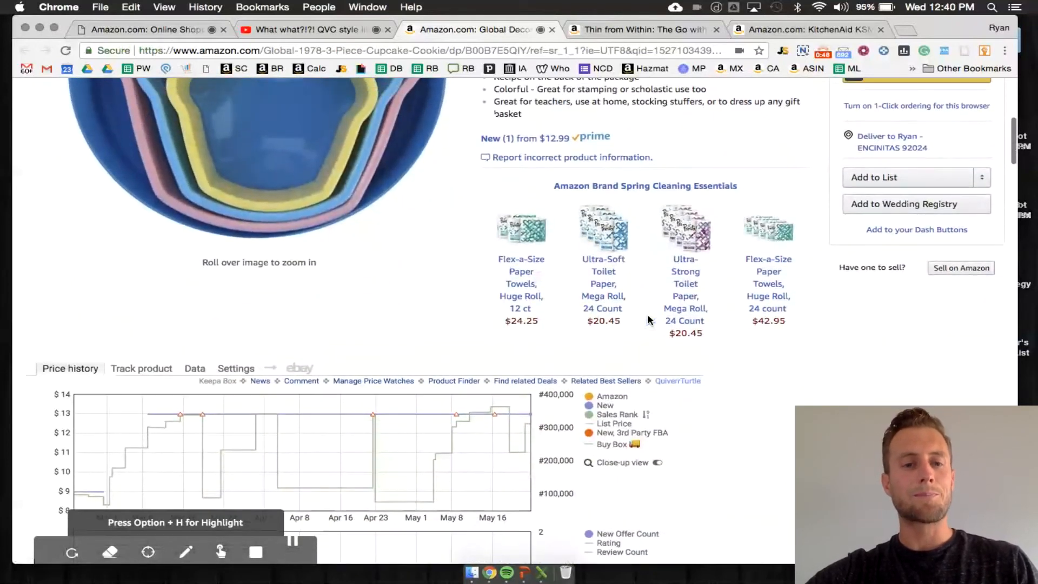
scroll(down, 3)
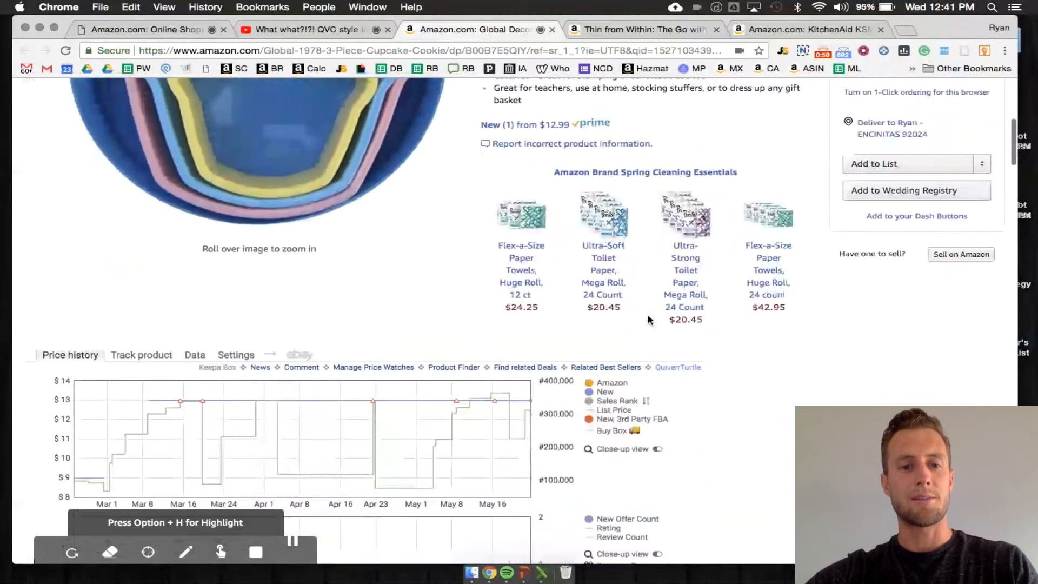
scroll(down, 3)
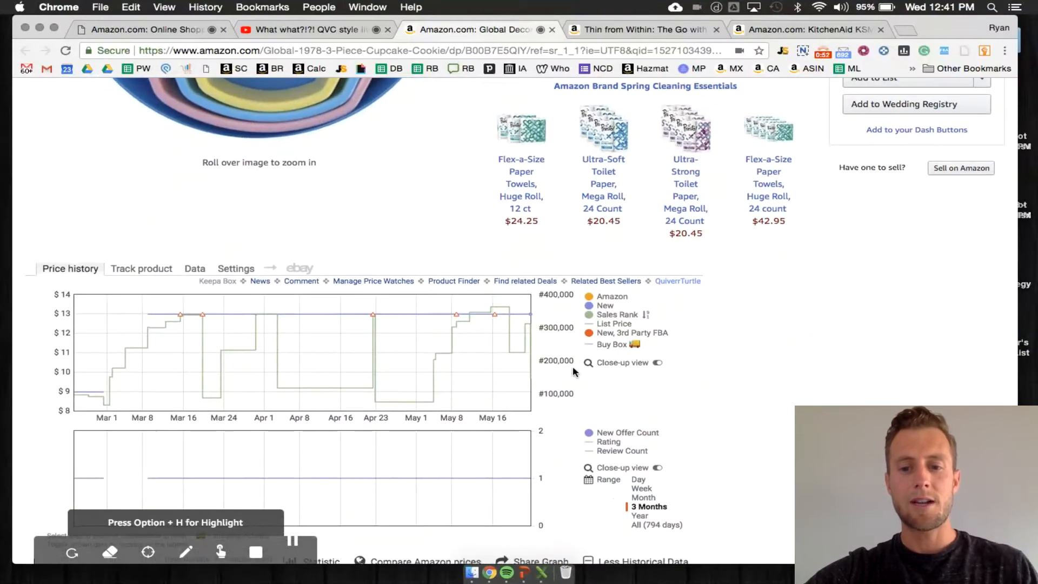
mouse_move(525, 371)
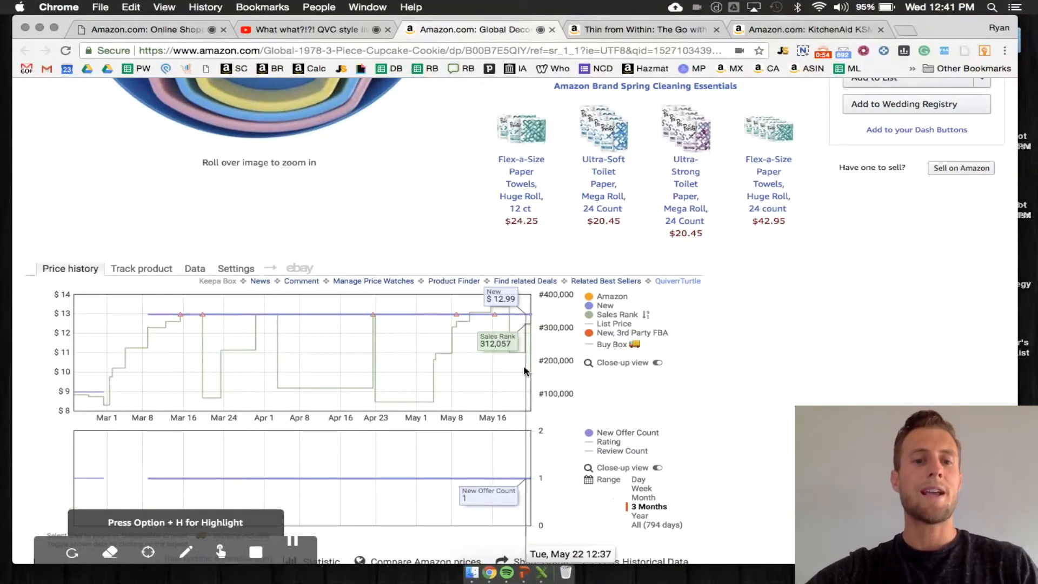
mouse_move(435, 410)
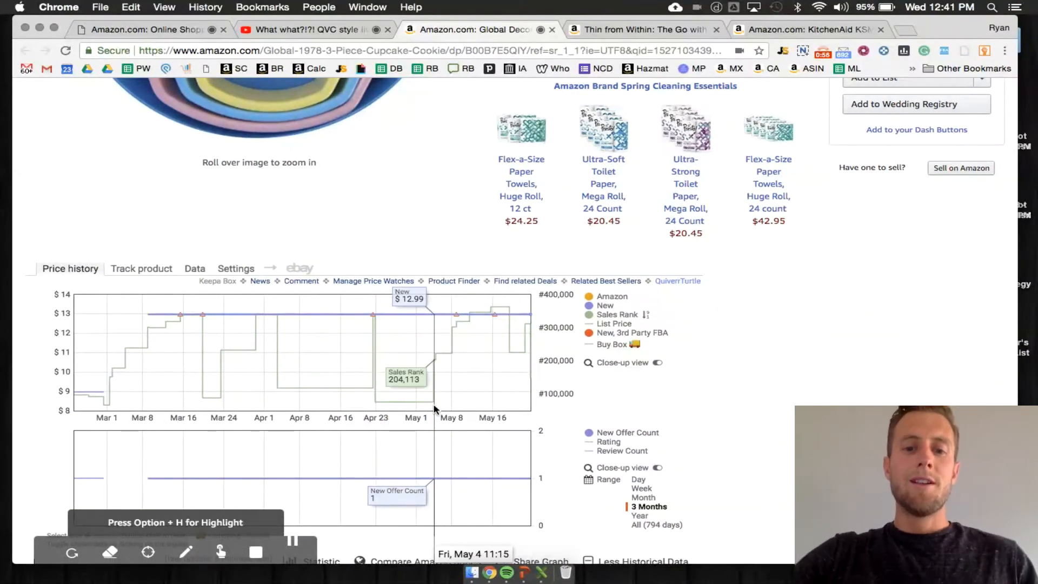
scroll(up, 3)
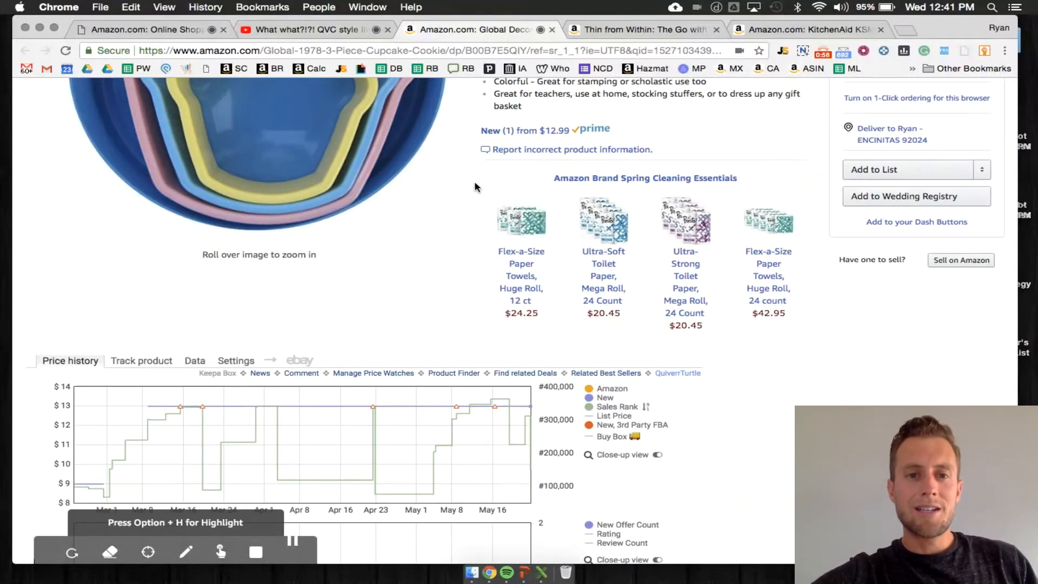
scroll(down, 3)
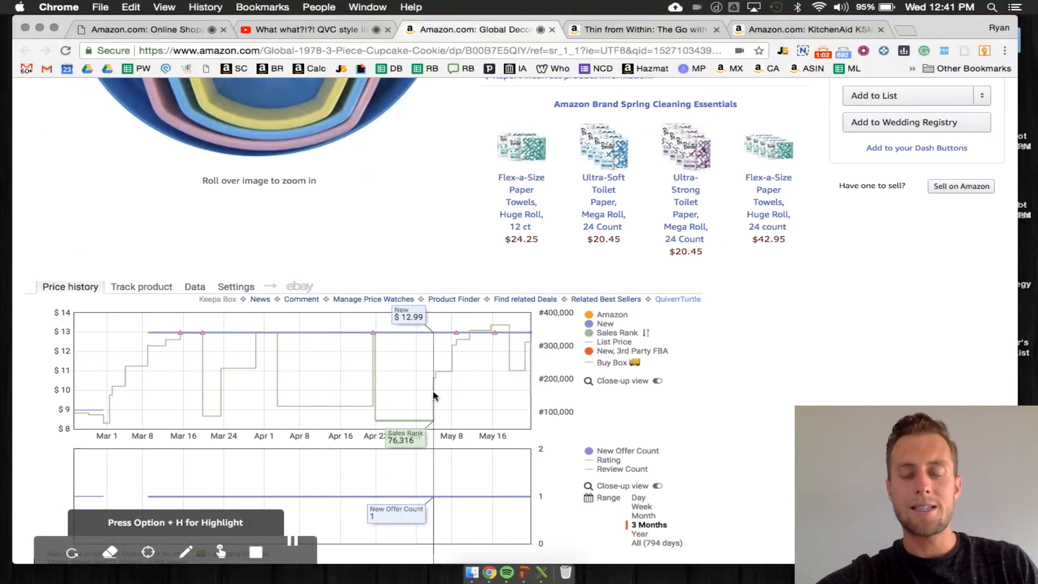
mouse_move(436, 394)
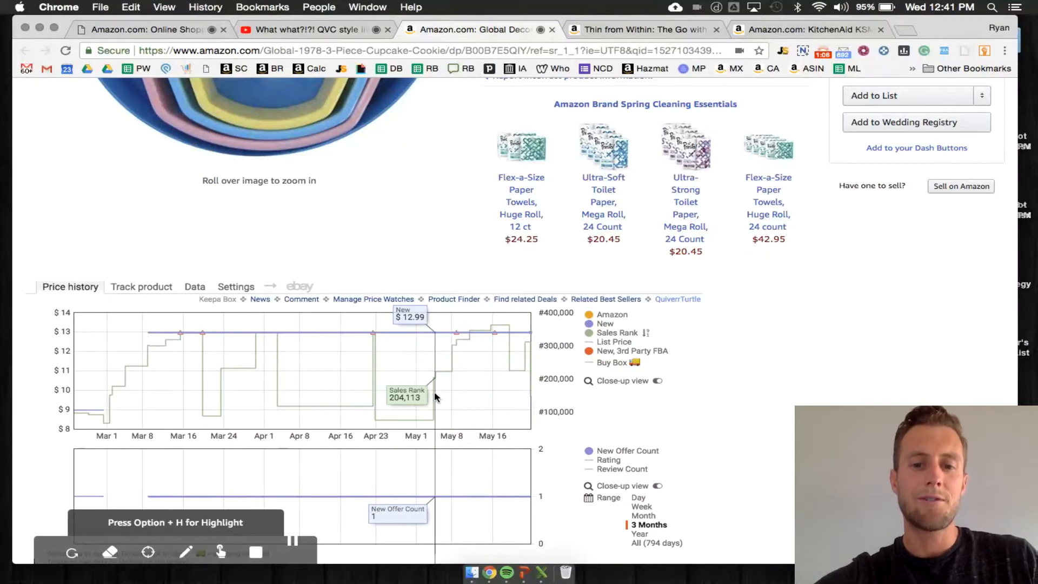
mouse_move(474, 336)
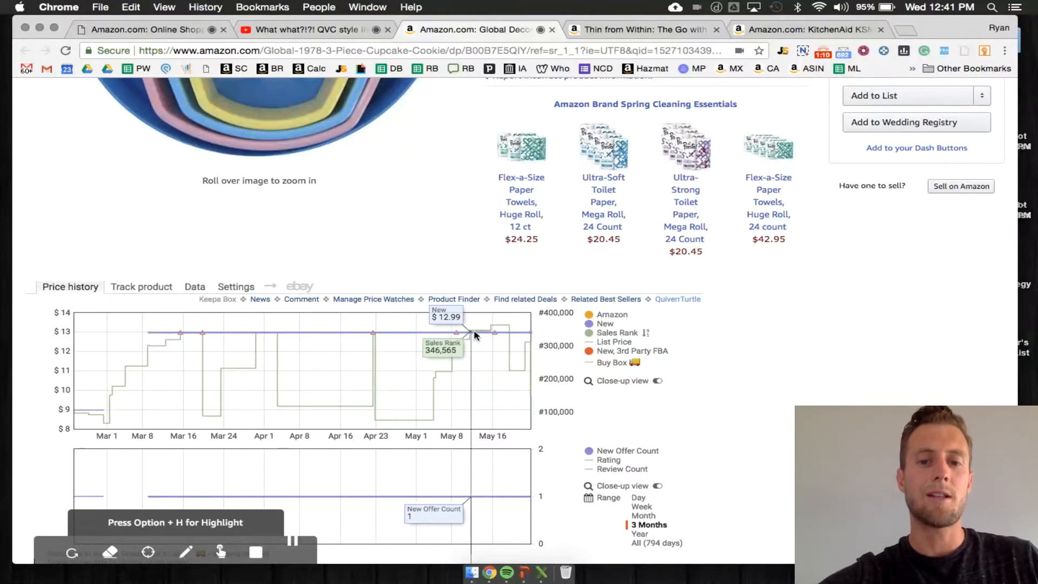
mouse_move(481, 333)
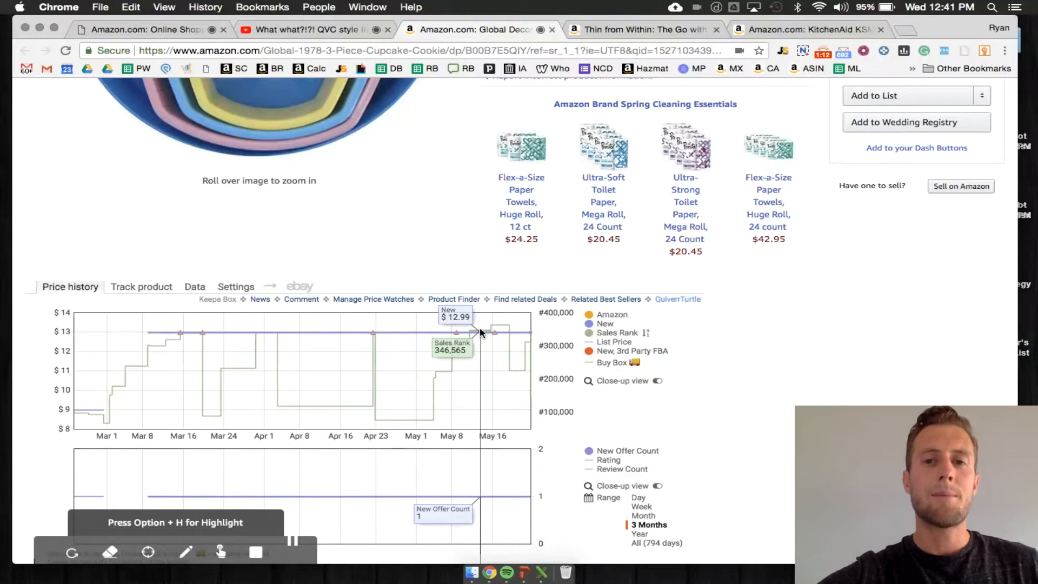
mouse_move(354, 45)
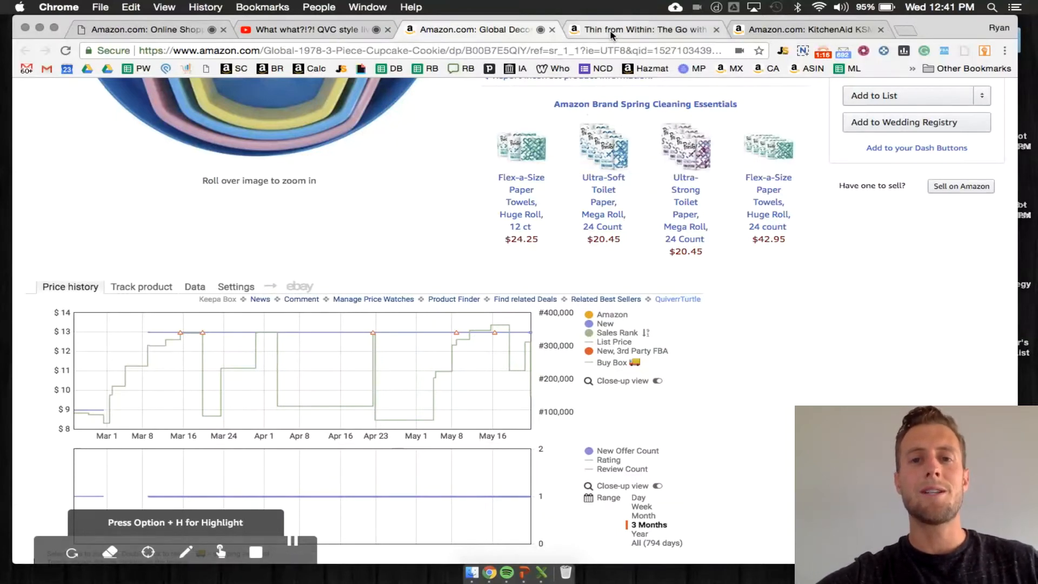
mouse_move(639, 30)
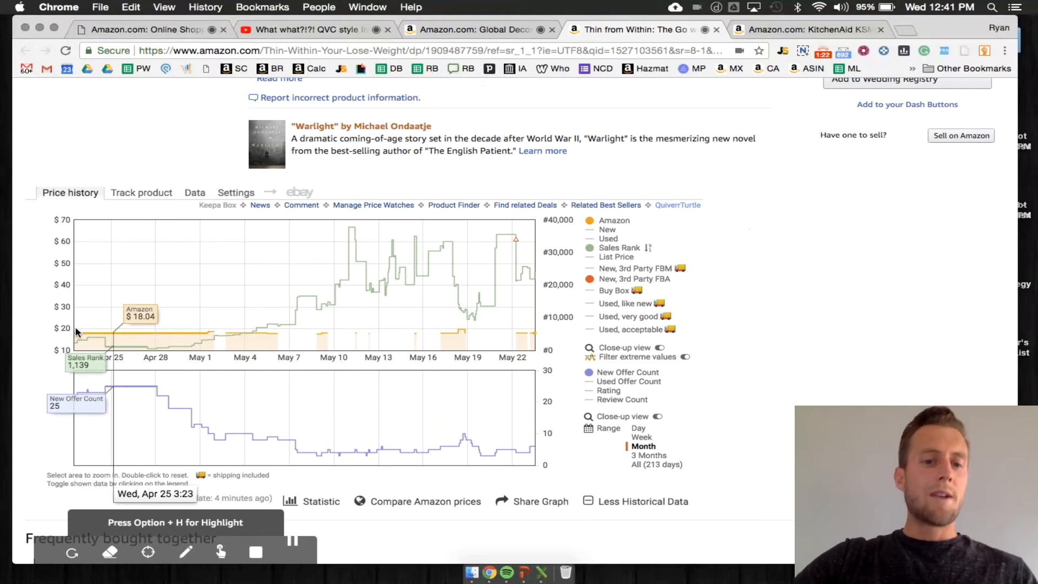
mouse_move(156, 337)
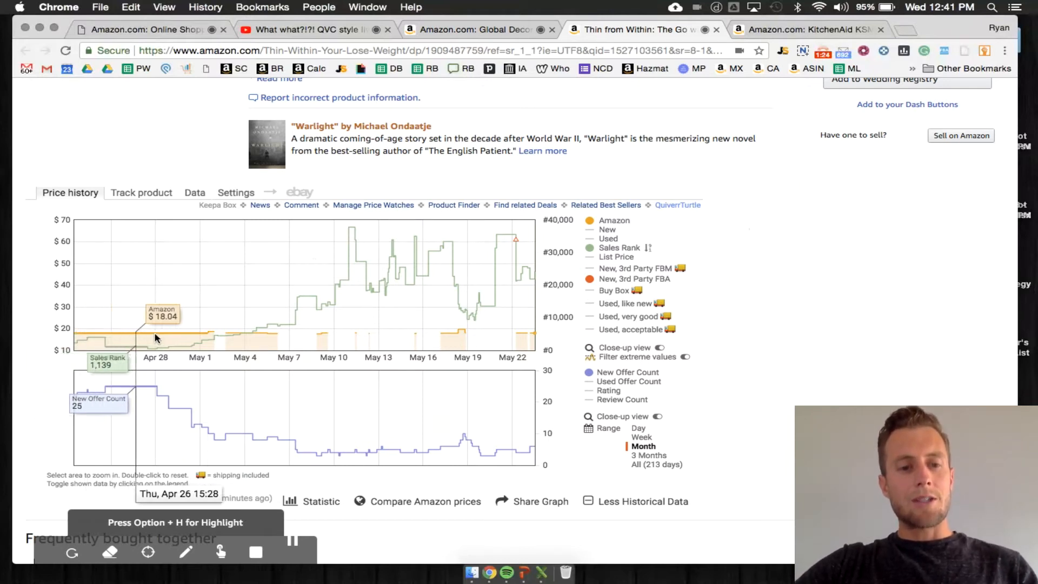
mouse_move(123, 351)
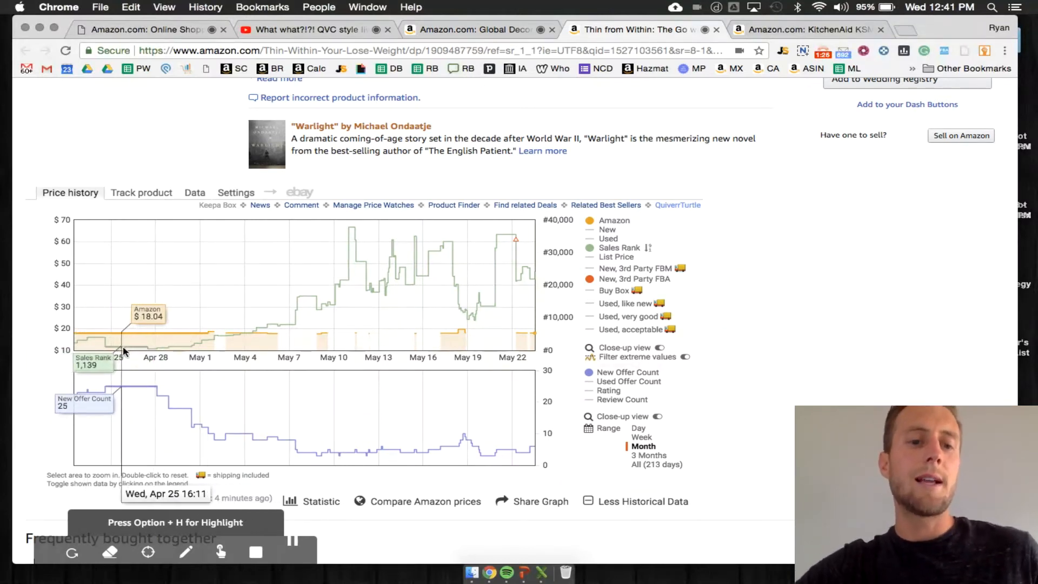
mouse_move(222, 343)
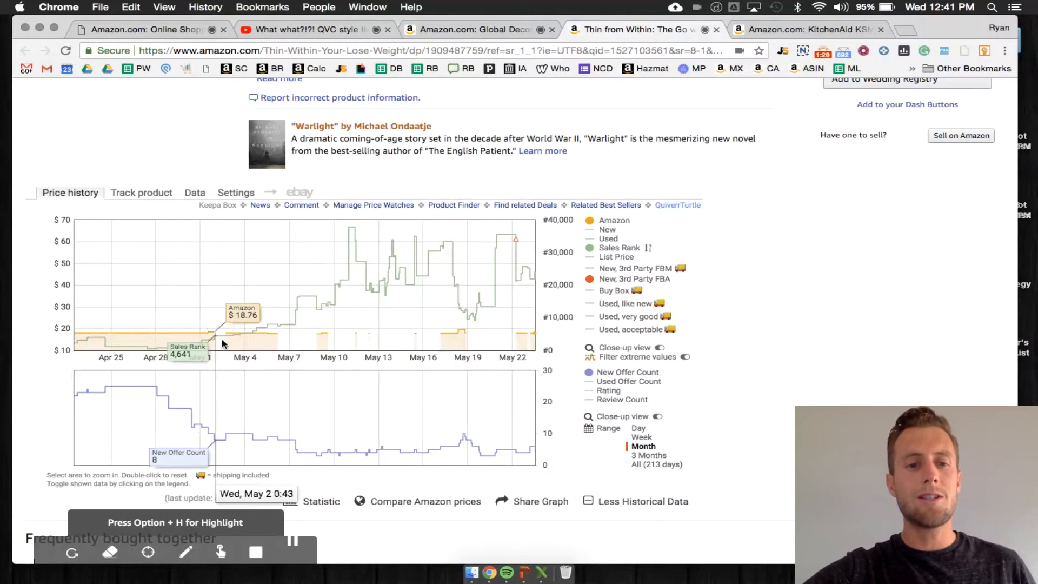
mouse_move(212, 341)
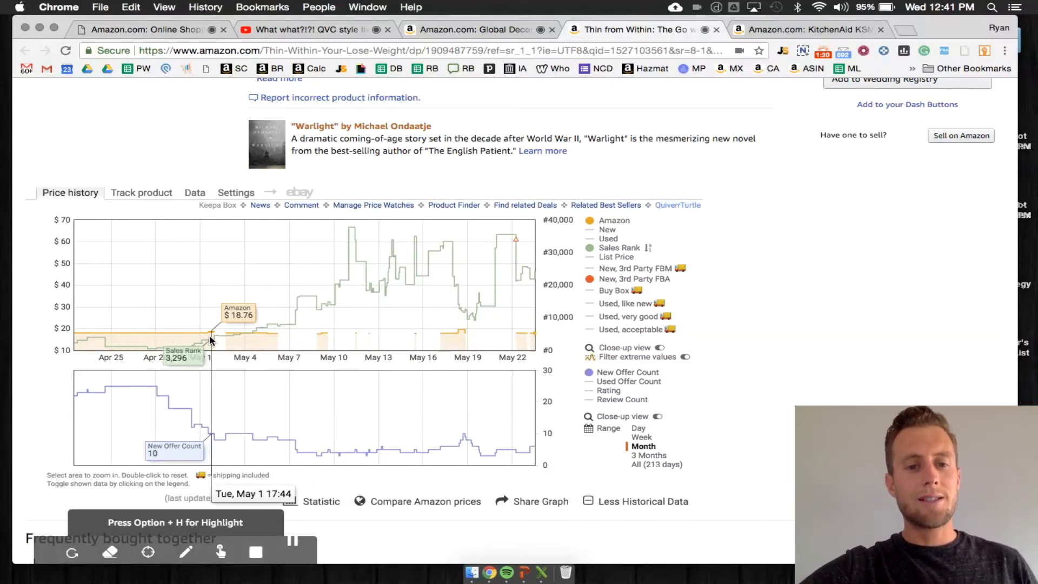
mouse_move(242, 339)
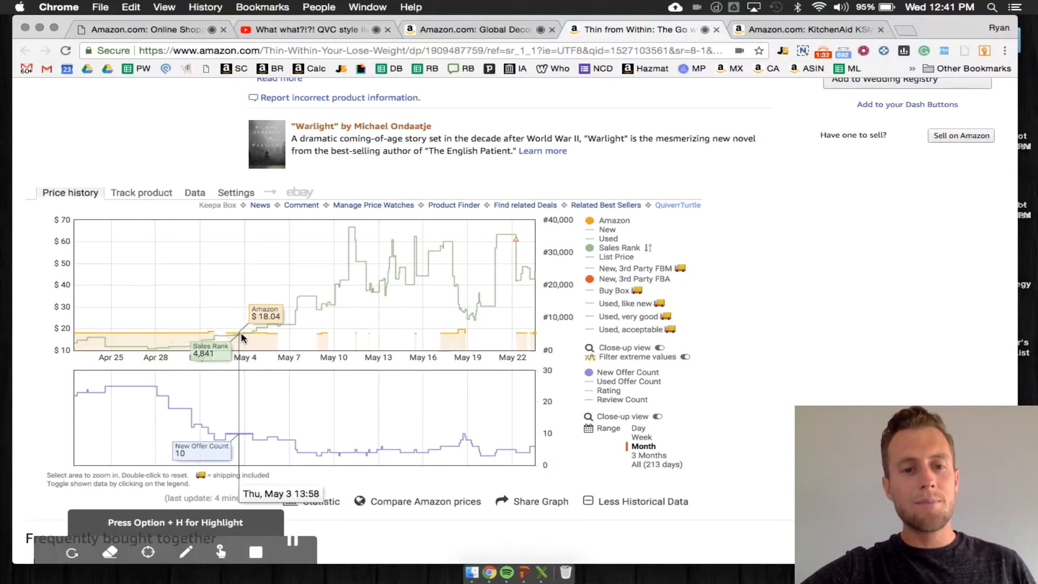
mouse_move(274, 334)
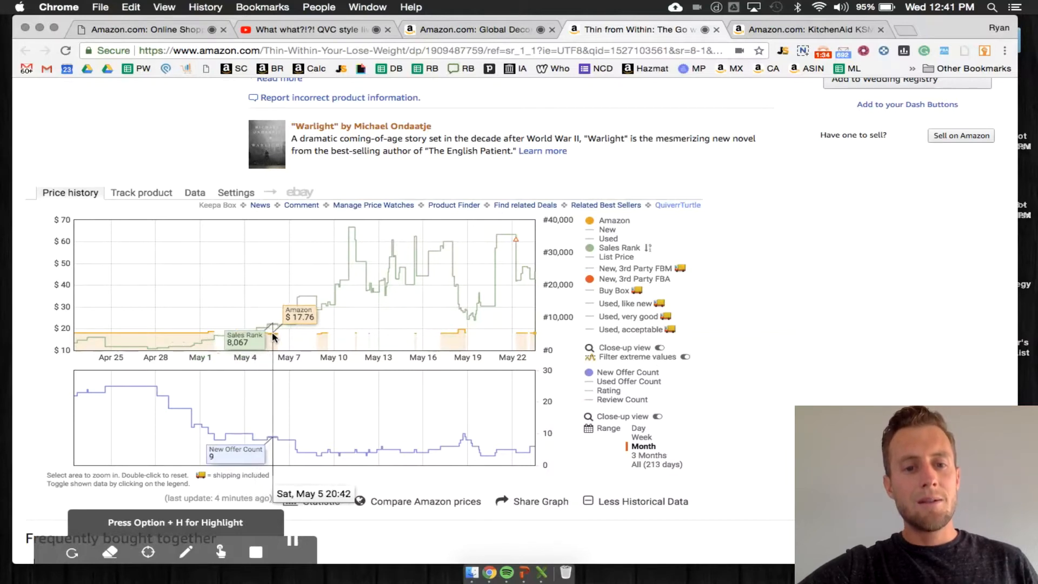
mouse_move(281, 334)
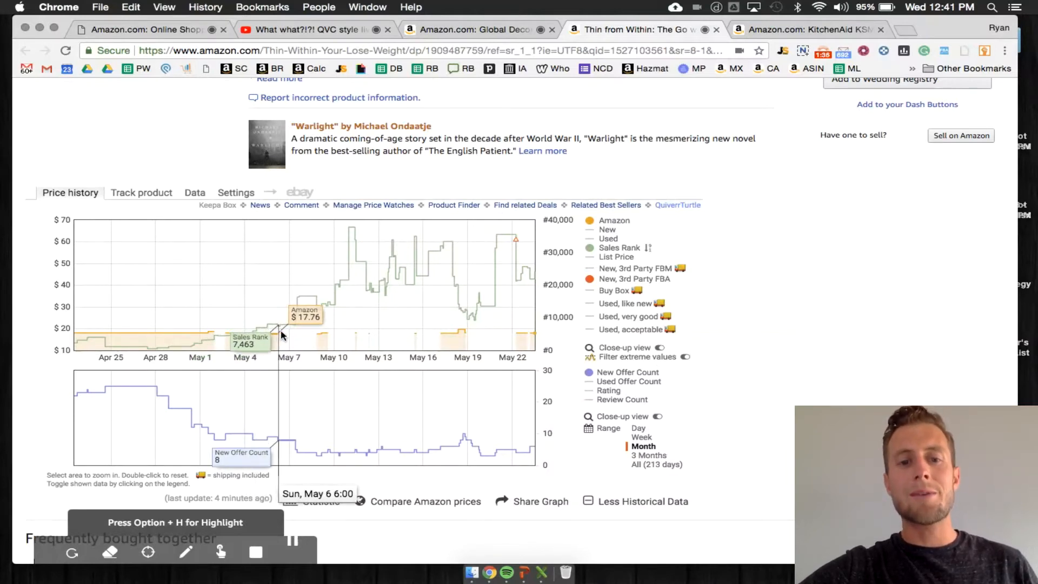
mouse_move(250, 332)
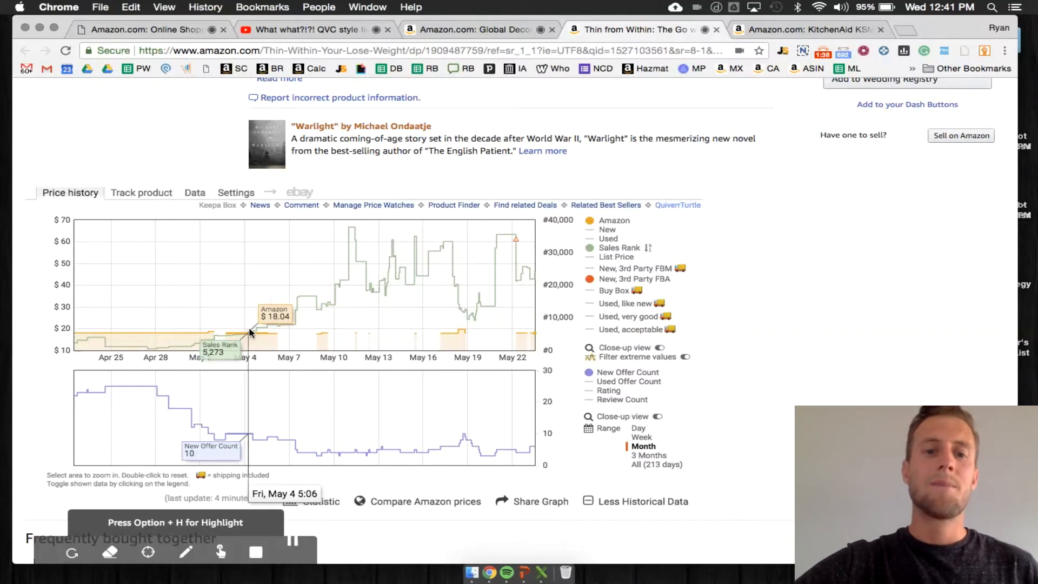
mouse_move(269, 341)
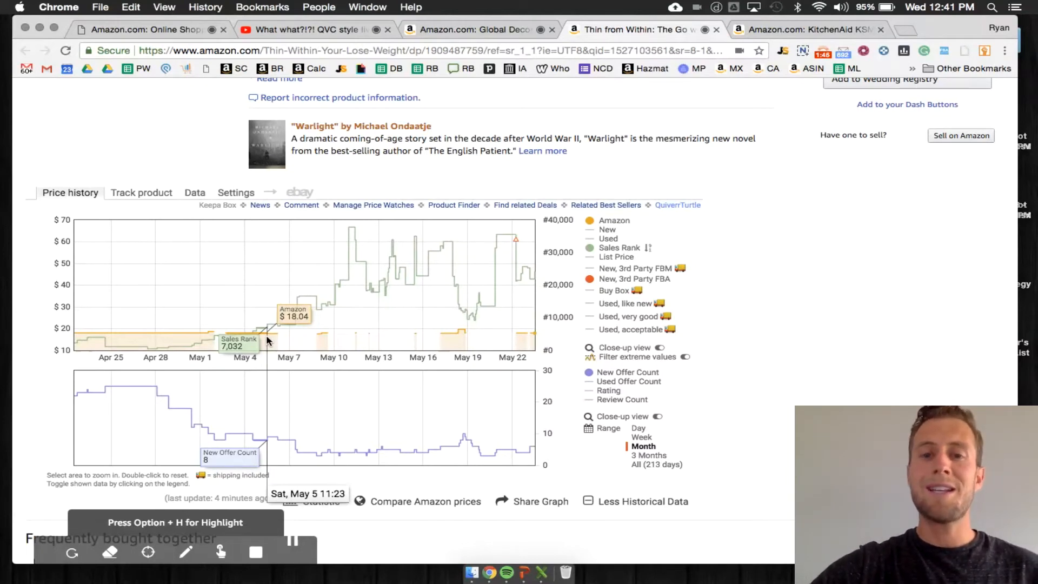
mouse_move(290, 319)
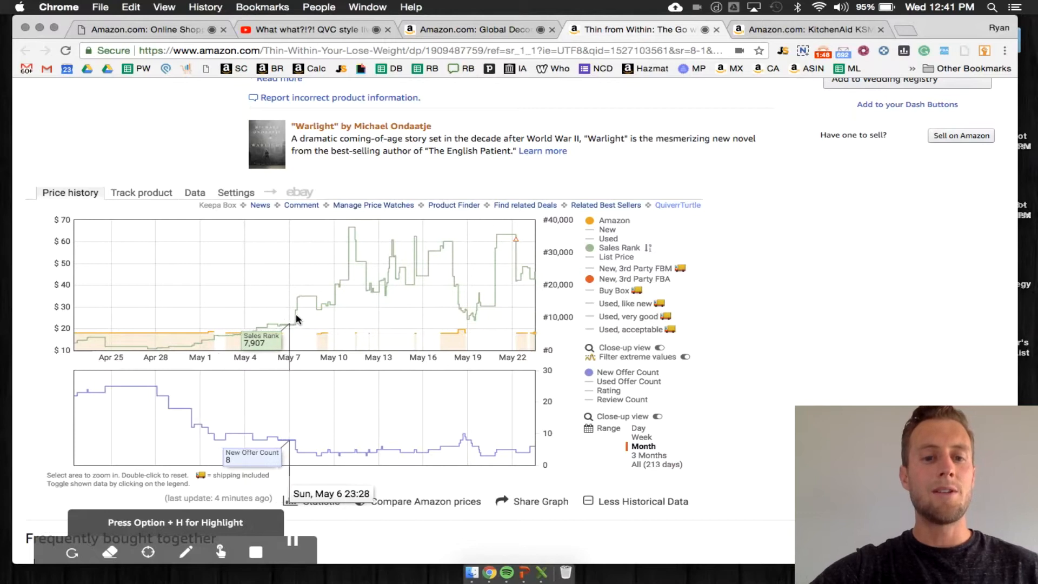
mouse_move(342, 288)
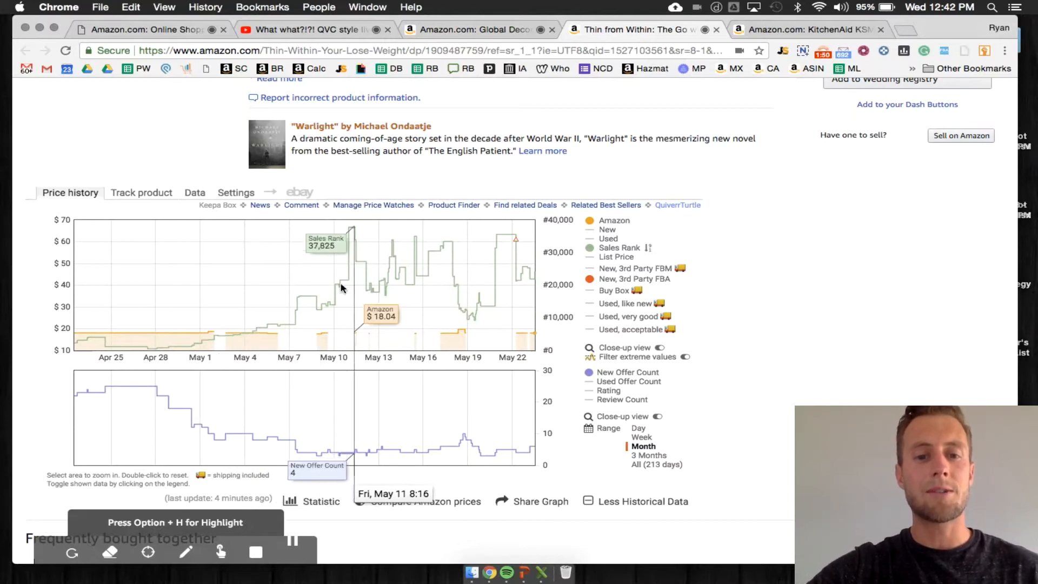
mouse_move(324, 334)
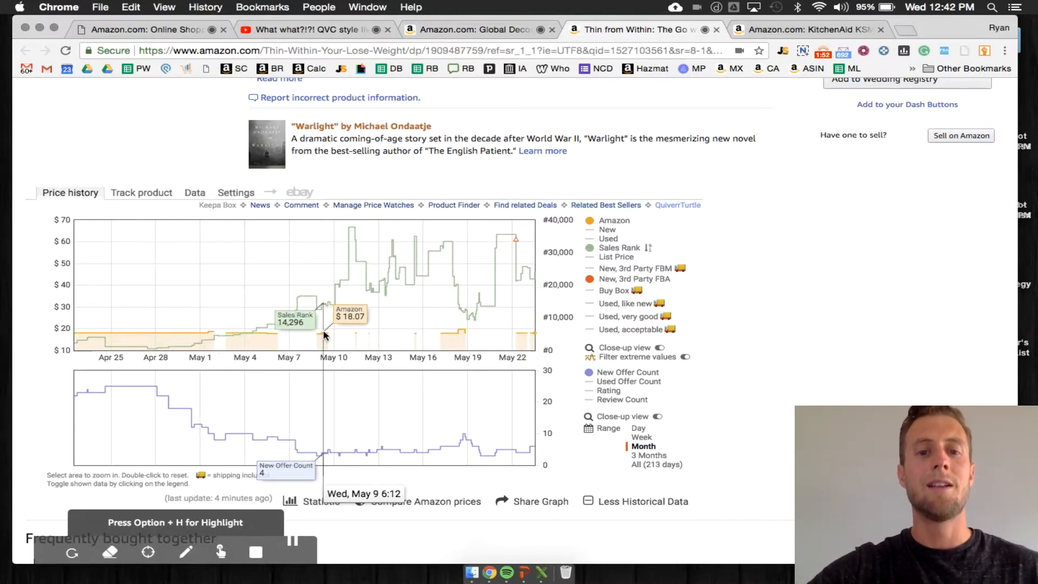
mouse_move(434, 257)
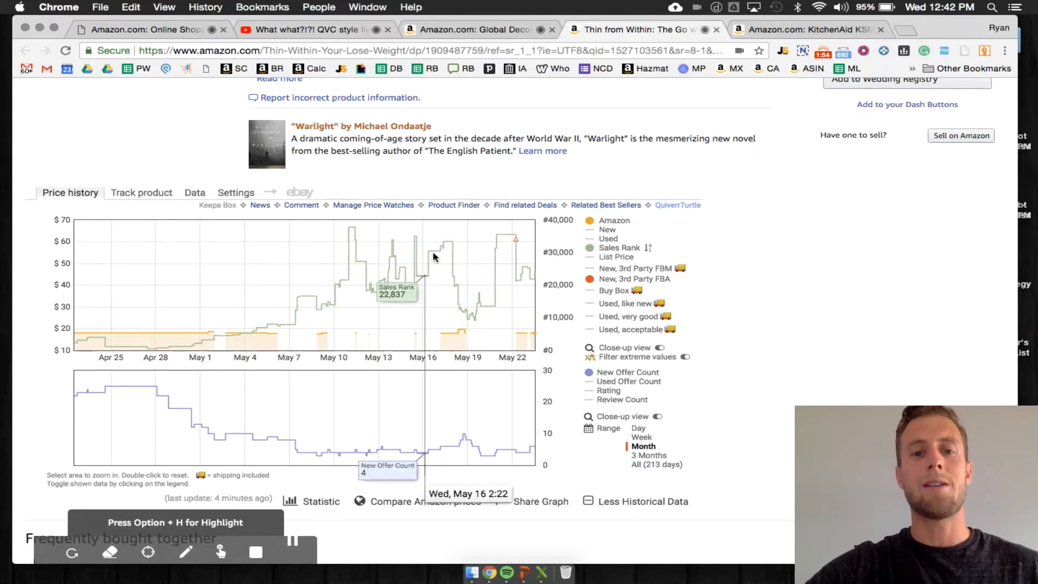
mouse_move(462, 322)
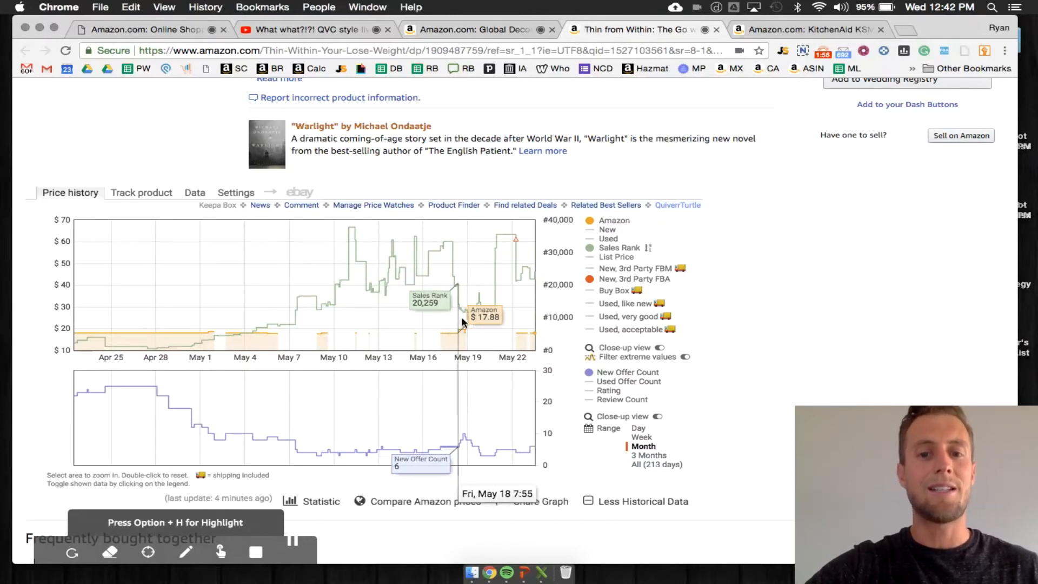
mouse_move(516, 310)
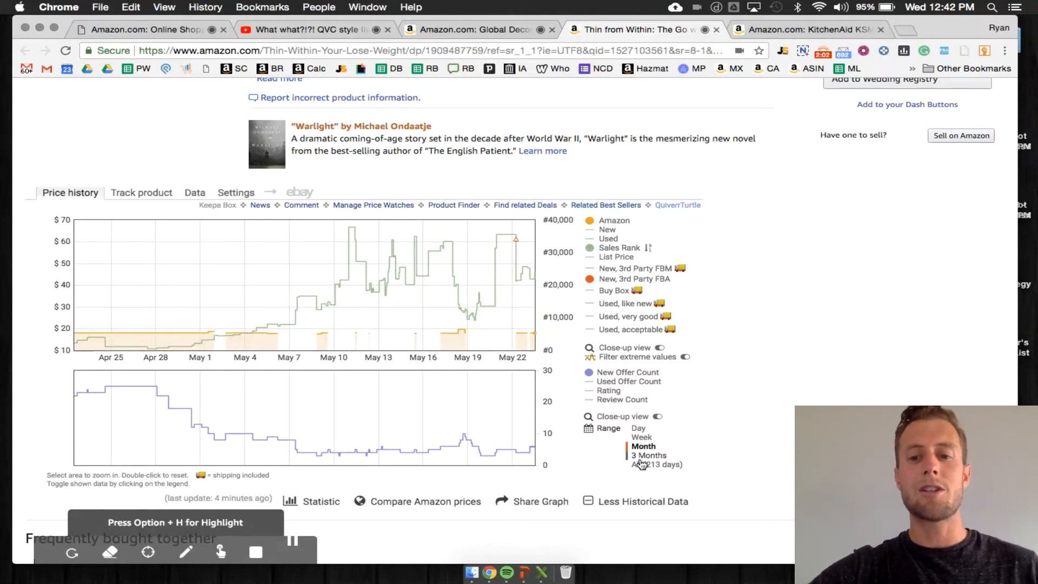
Set the cookbook's Keepa range to All (213 days), then switch to the KitchenAid mixer tab
click(656, 464)
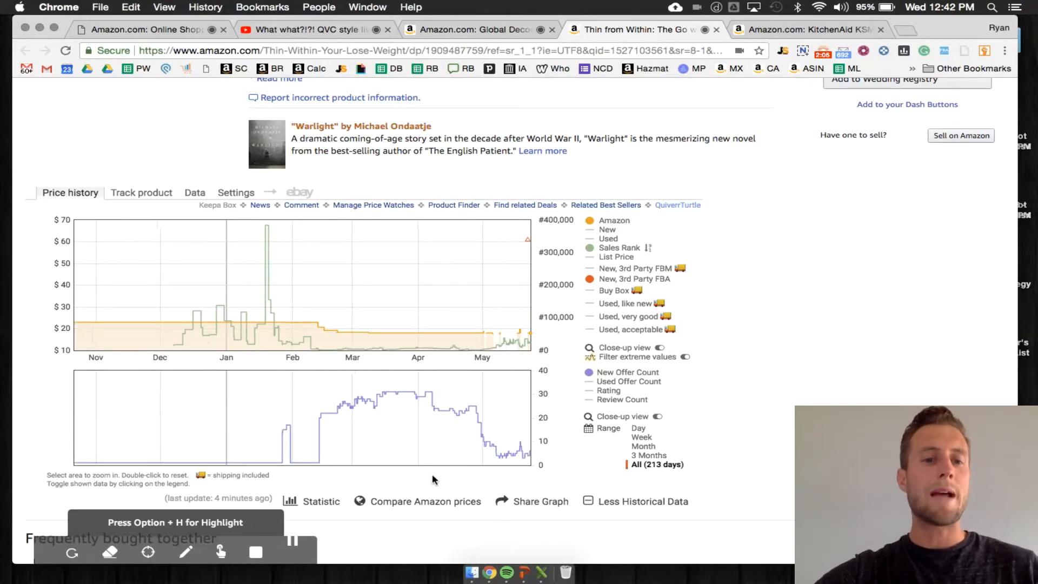
mouse_move(179, 341)
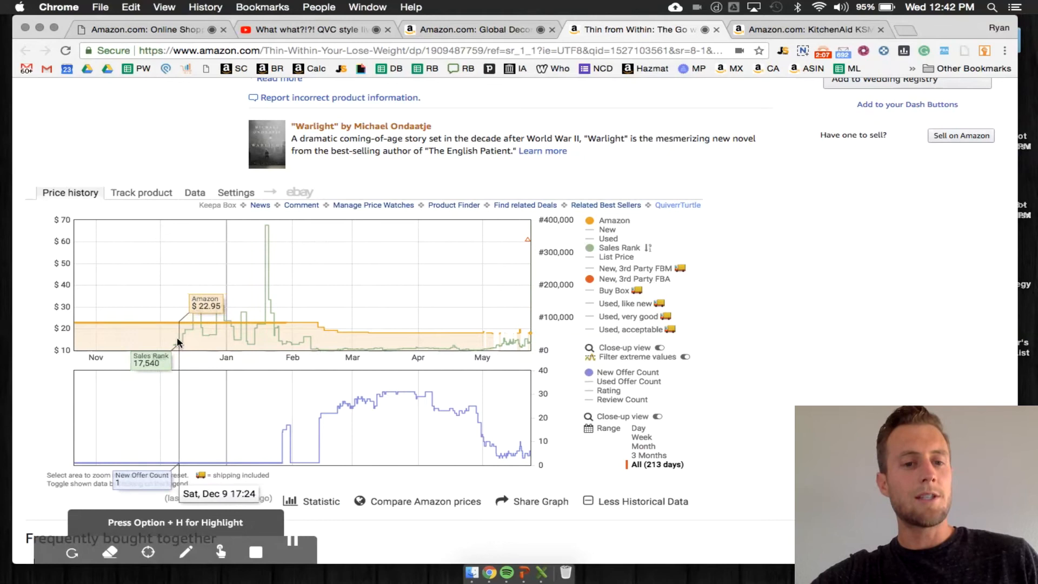
mouse_move(250, 325)
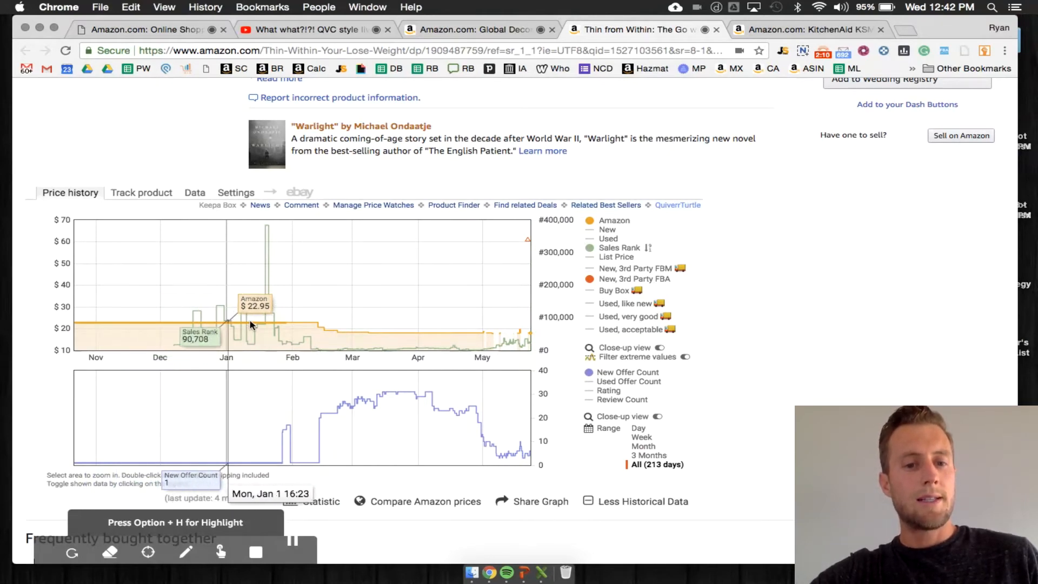
mouse_move(461, 336)
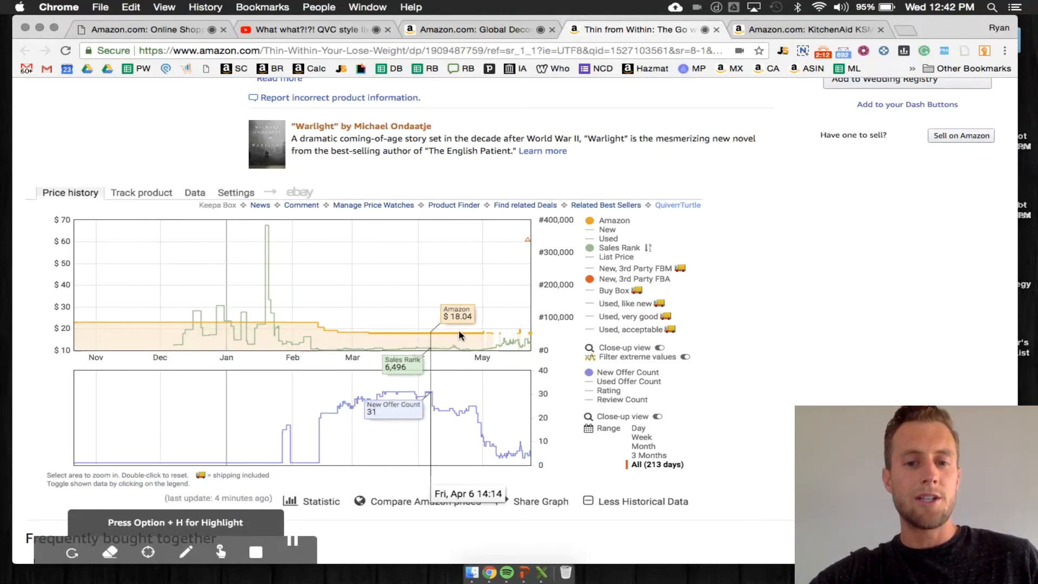
mouse_move(489, 334)
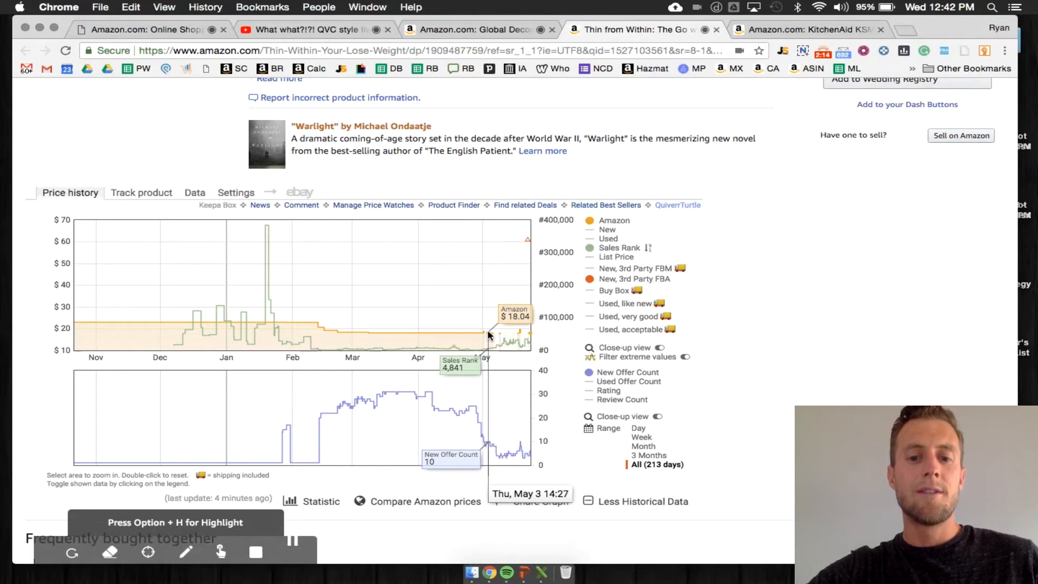
mouse_move(495, 336)
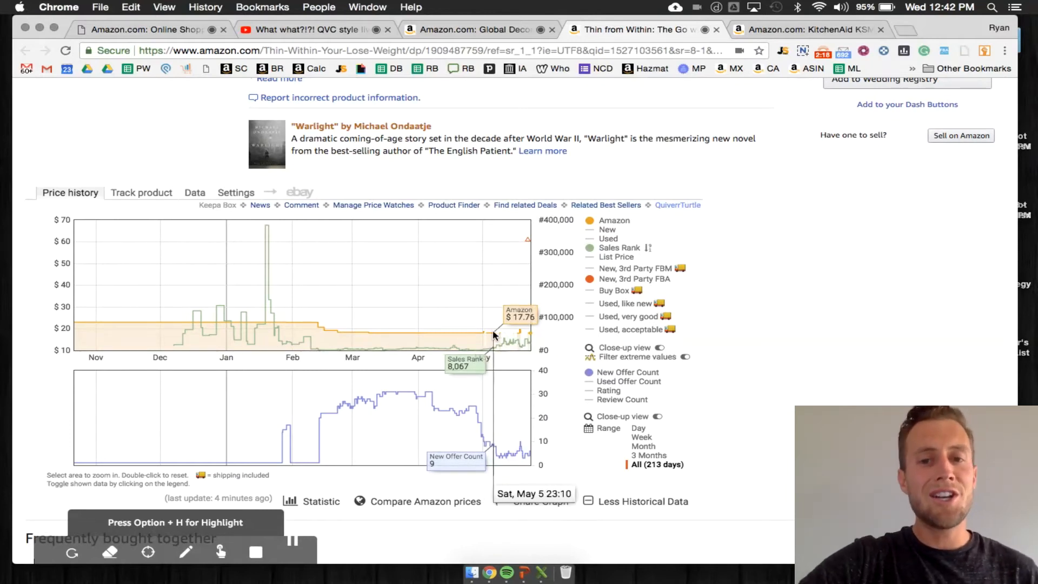
scroll(up, 3)
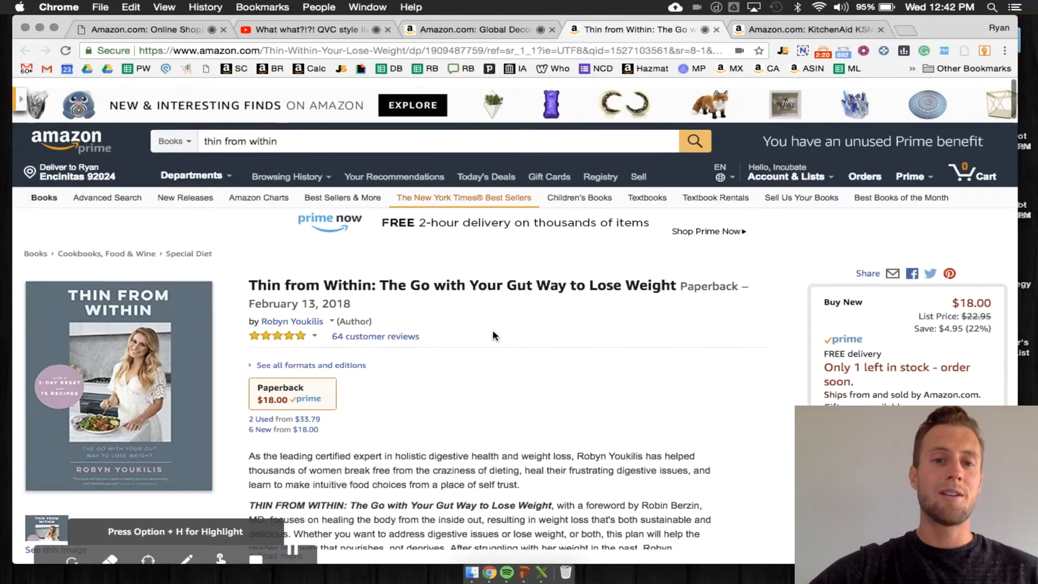
scroll(up, 3)
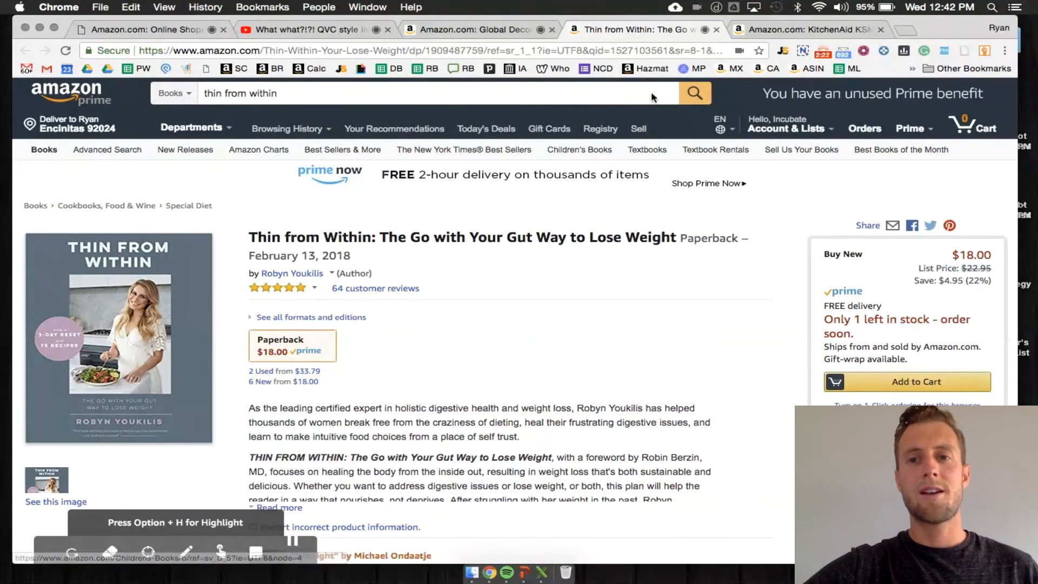
click(803, 29)
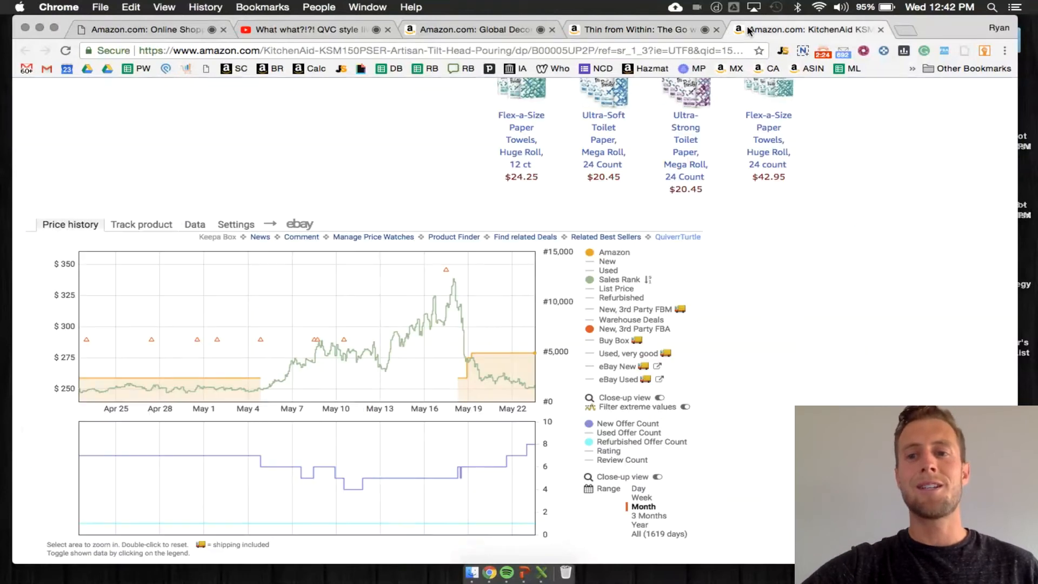
scroll(up, 3)
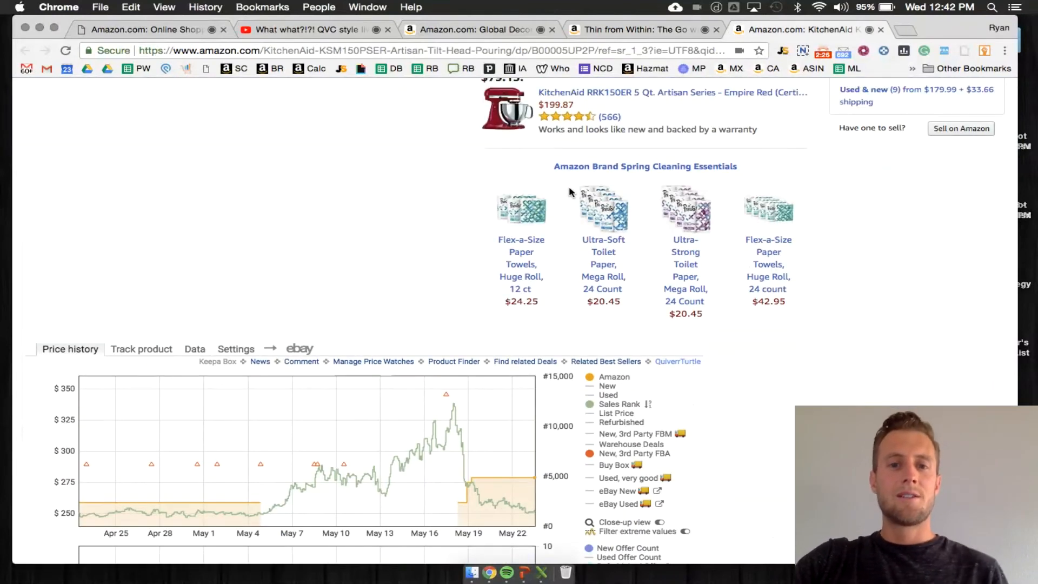
scroll(up, 3)
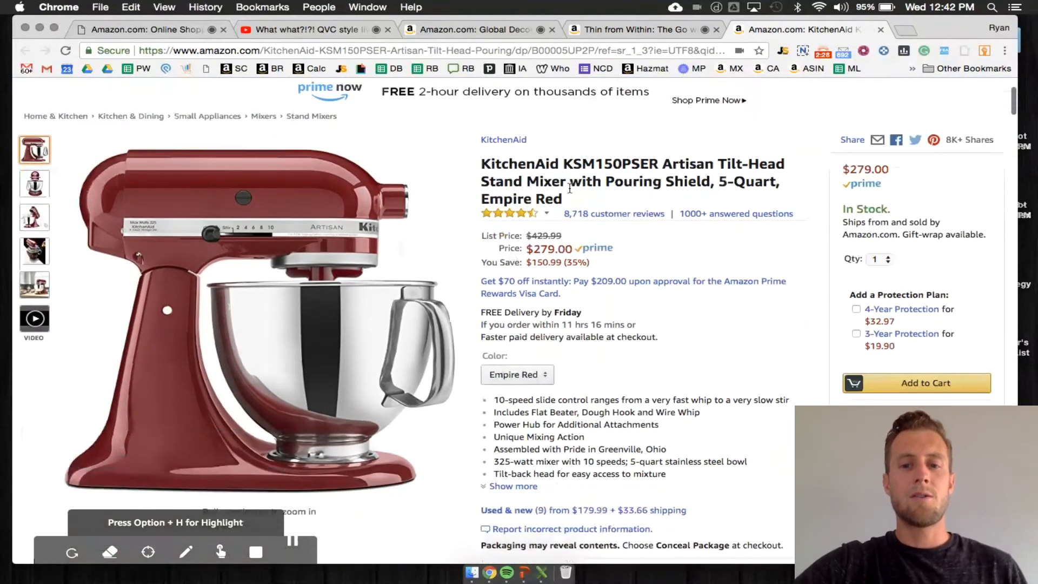
scroll(down, 3)
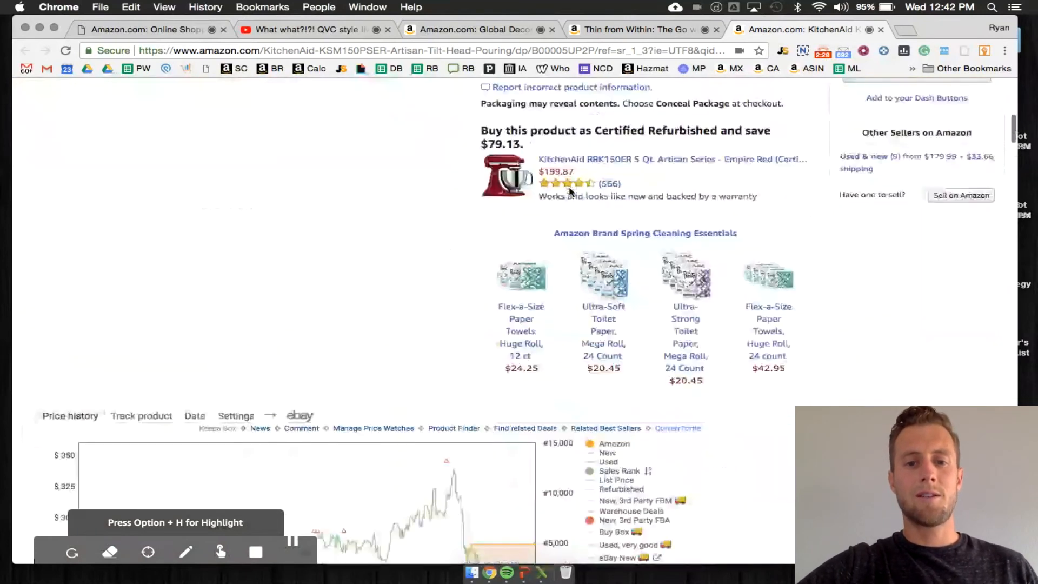
scroll(down, 3)
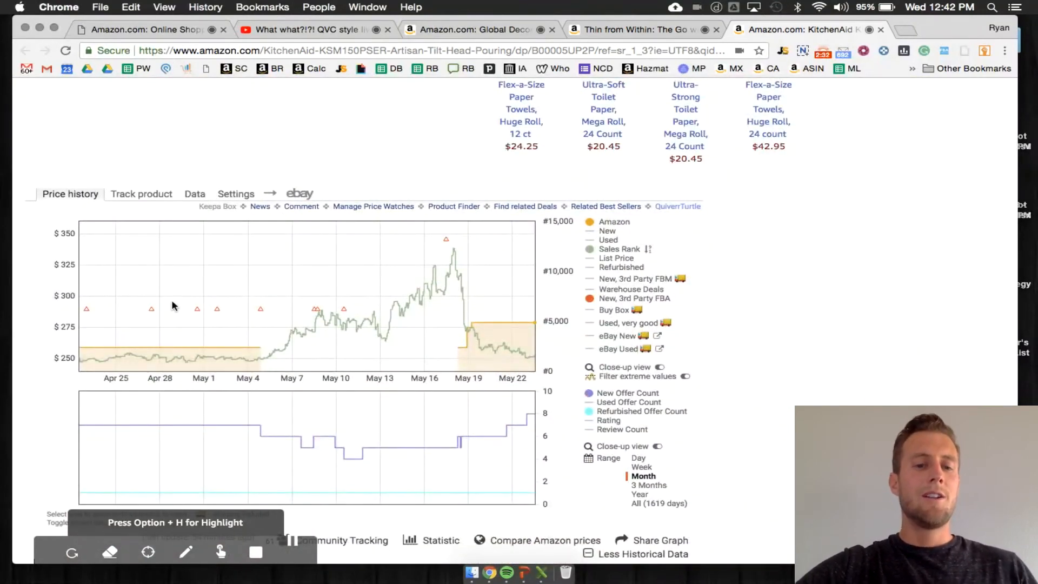
mouse_move(183, 351)
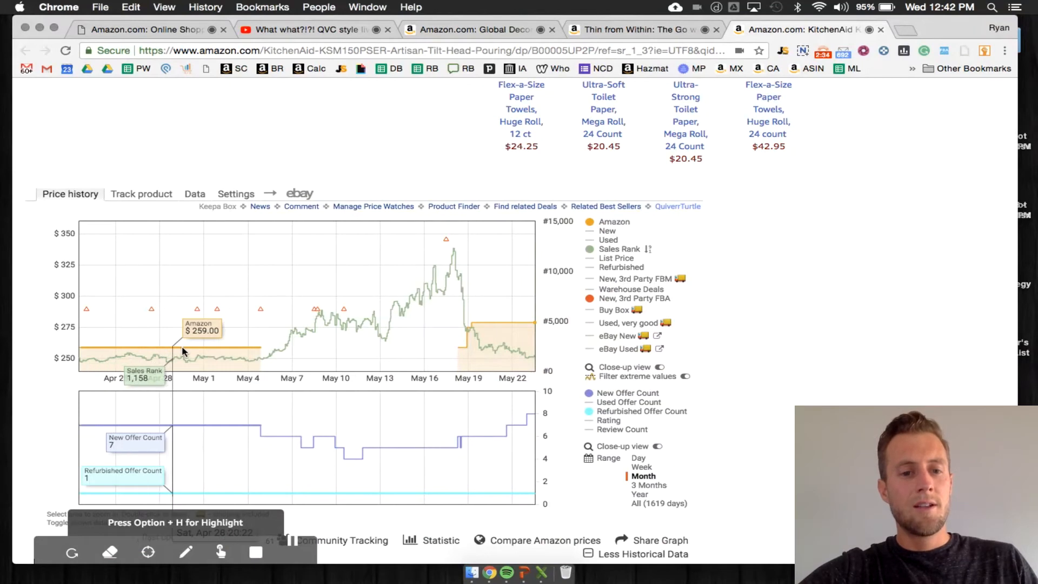
mouse_move(245, 356)
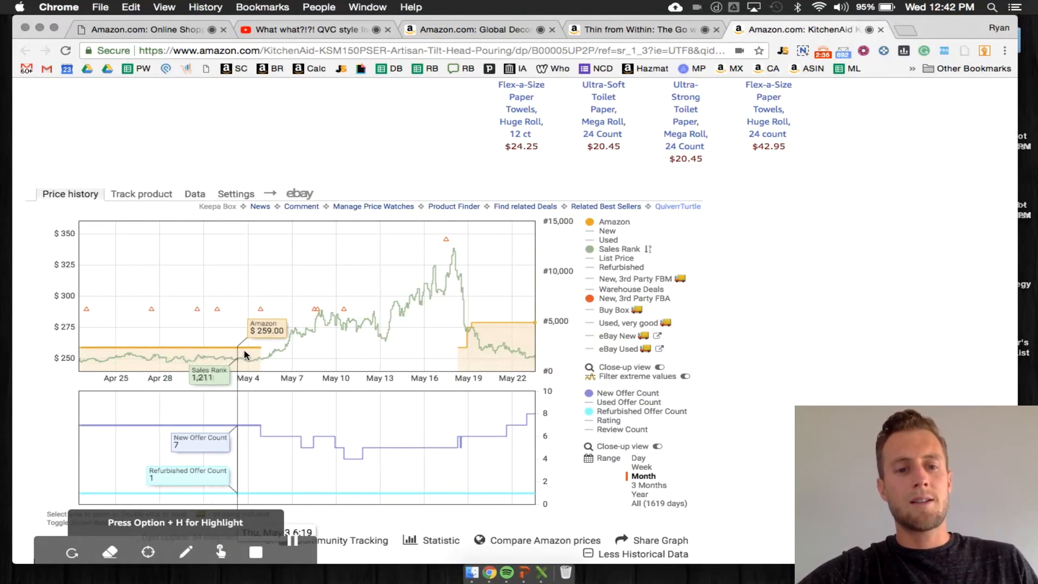
mouse_move(259, 355)
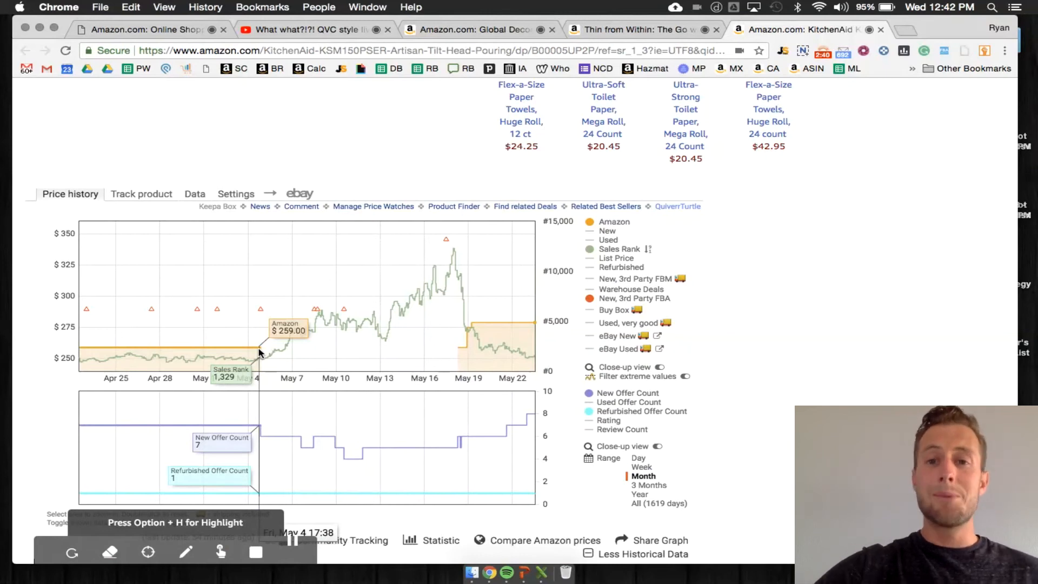
mouse_move(266, 362)
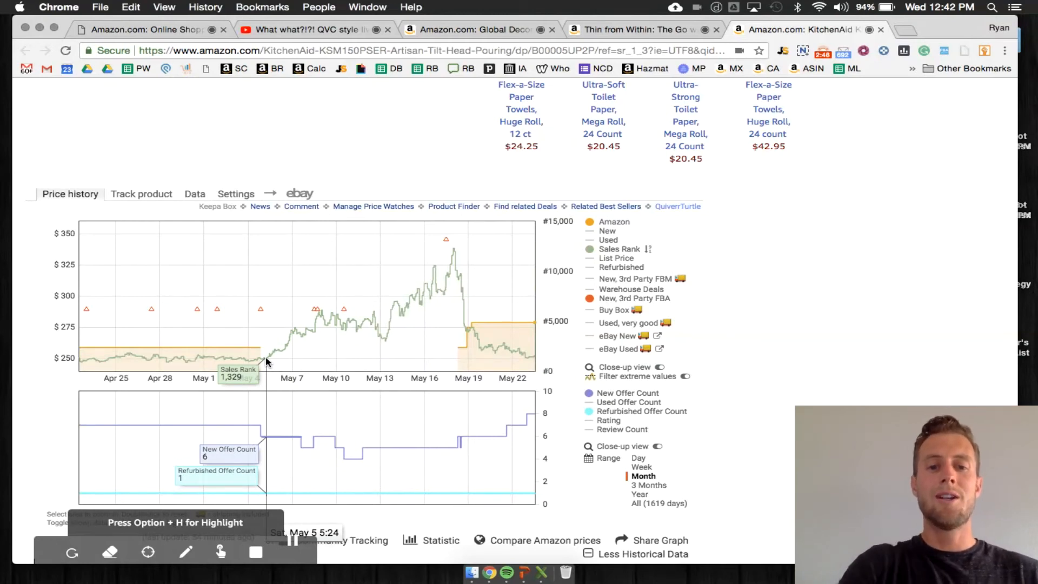
mouse_move(415, 292)
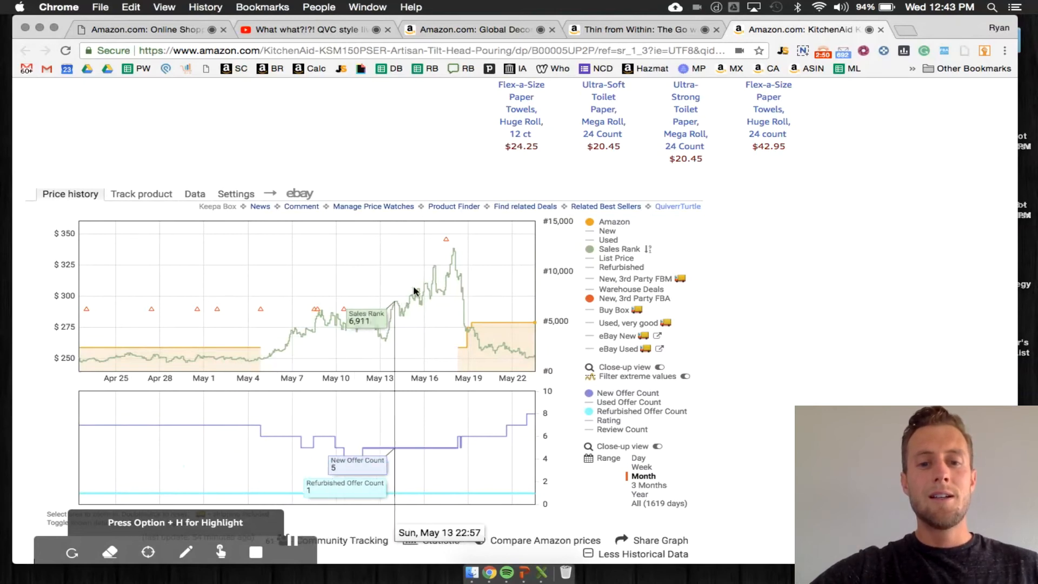
mouse_move(468, 337)
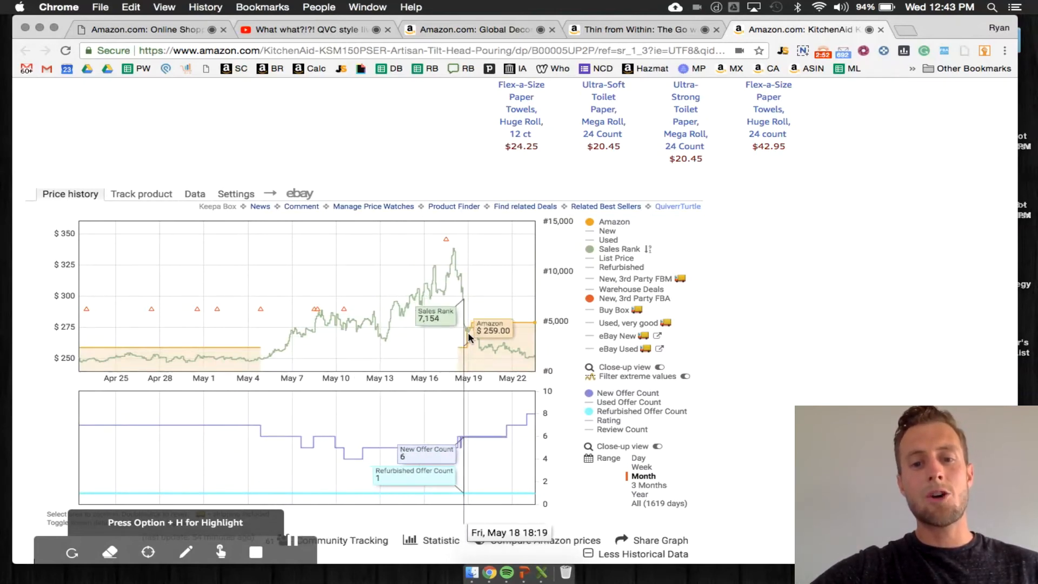
mouse_move(530, 361)
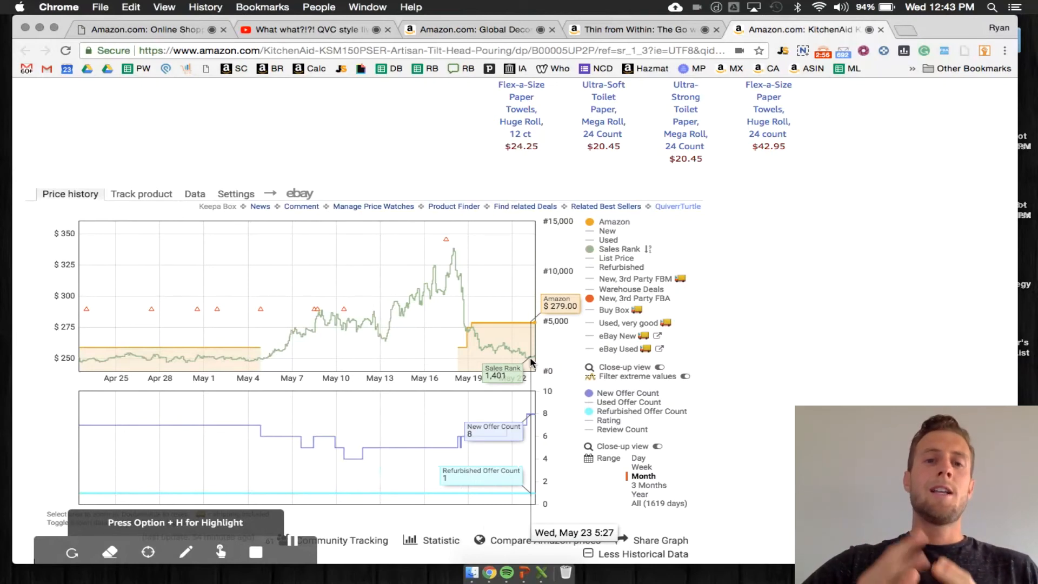
mouse_move(586, 415)
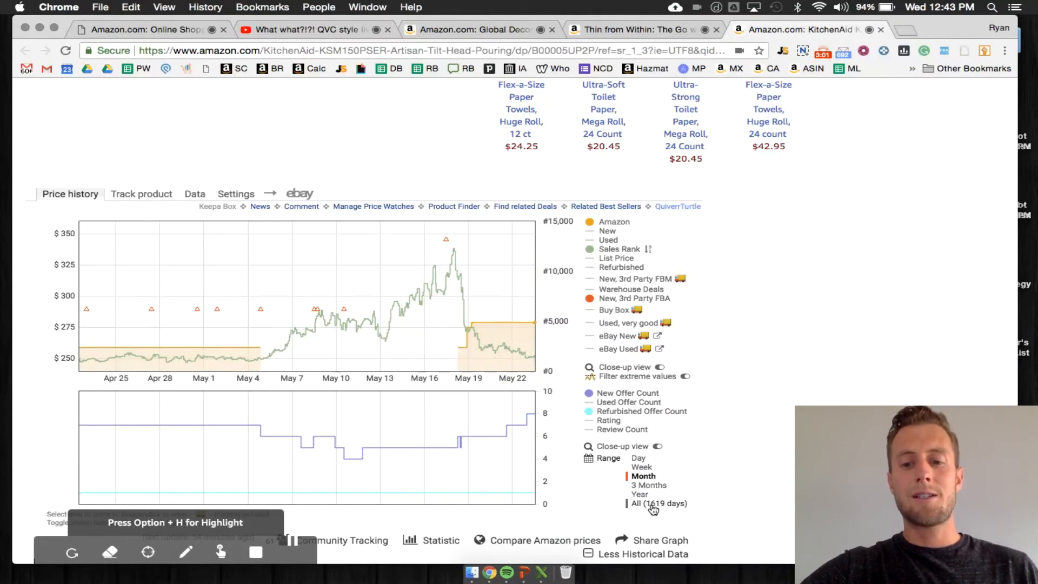
Set the mixer's Keepa chart range to All, then narrow it to Year
click(658, 503)
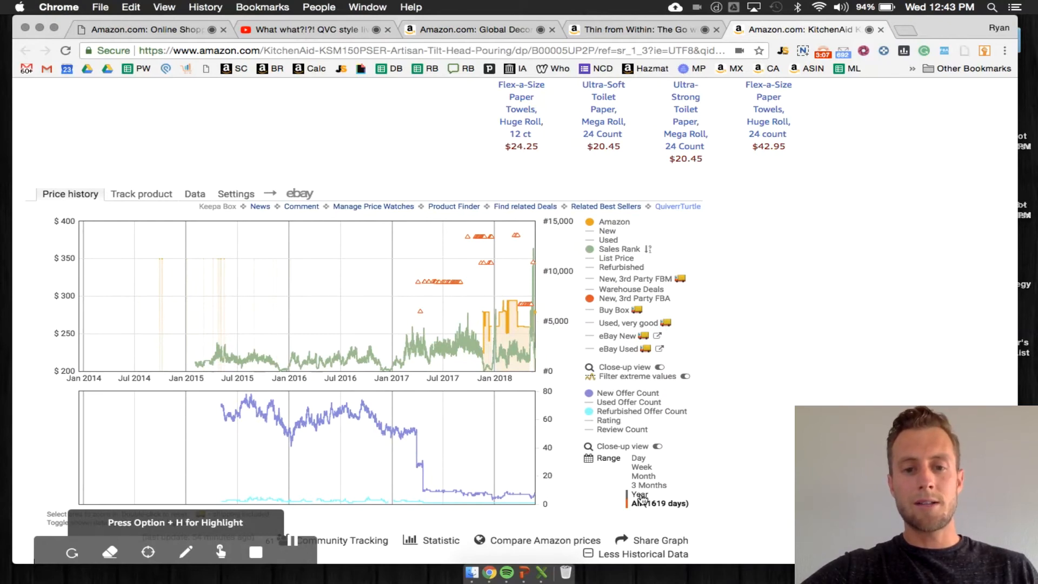
click(640, 493)
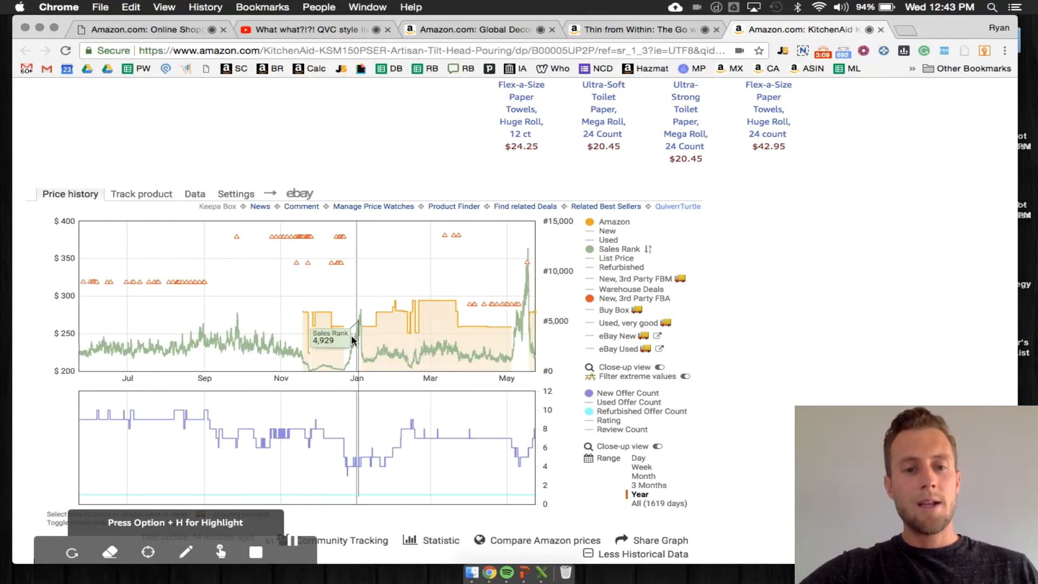
mouse_move(325, 318)
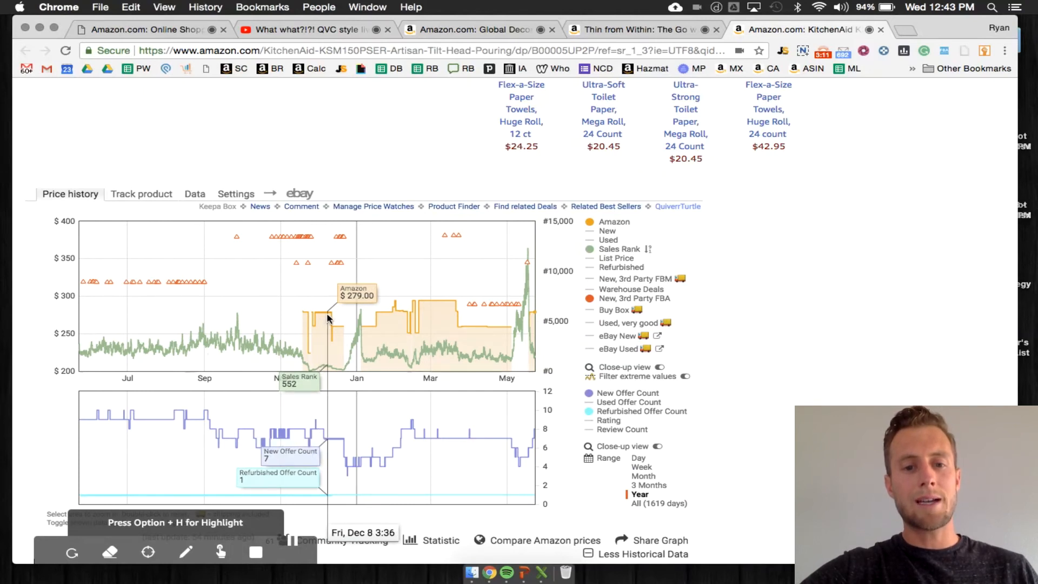
mouse_move(334, 331)
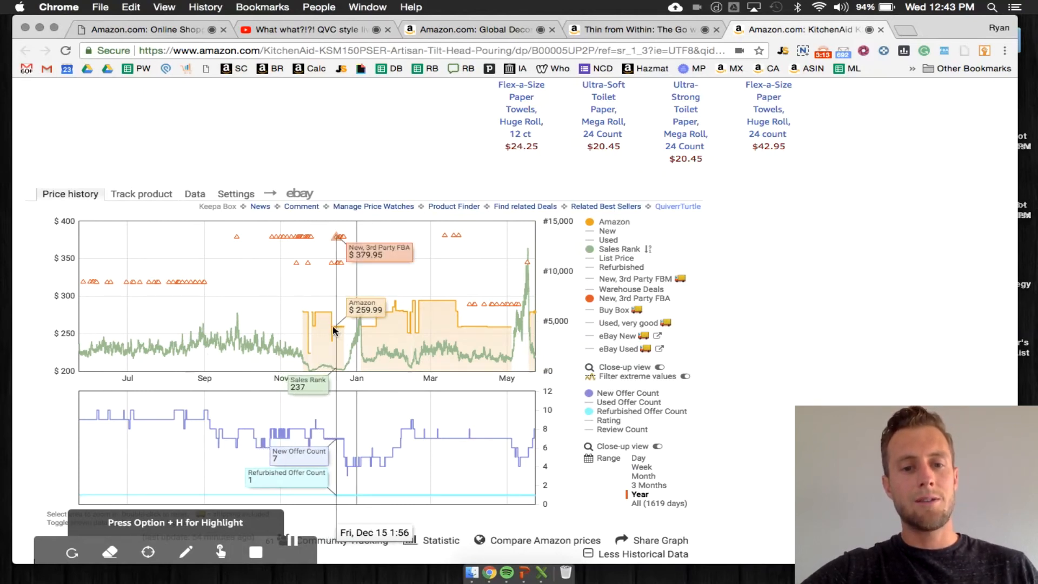
mouse_move(307, 367)
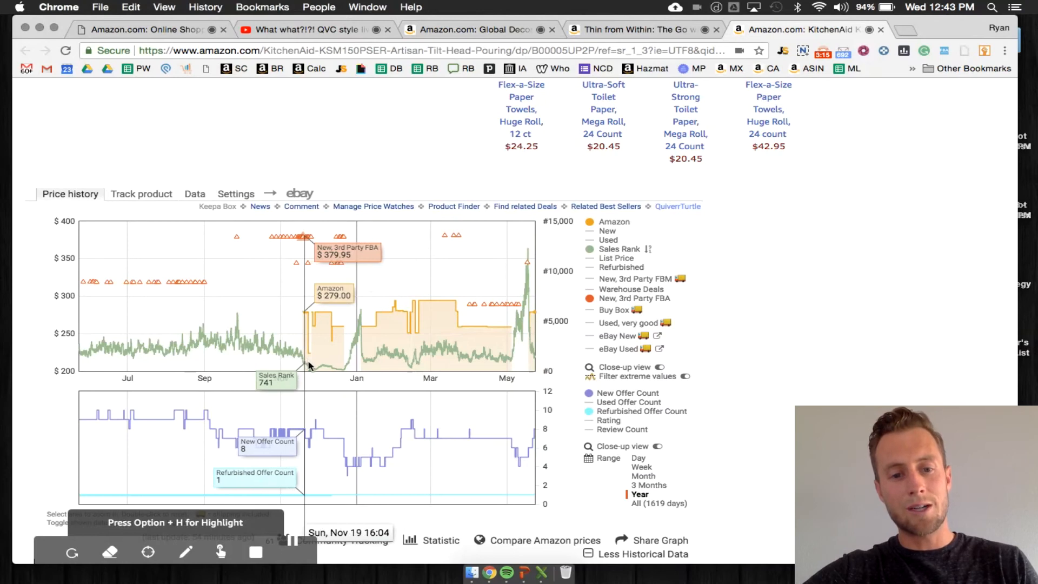
mouse_move(344, 368)
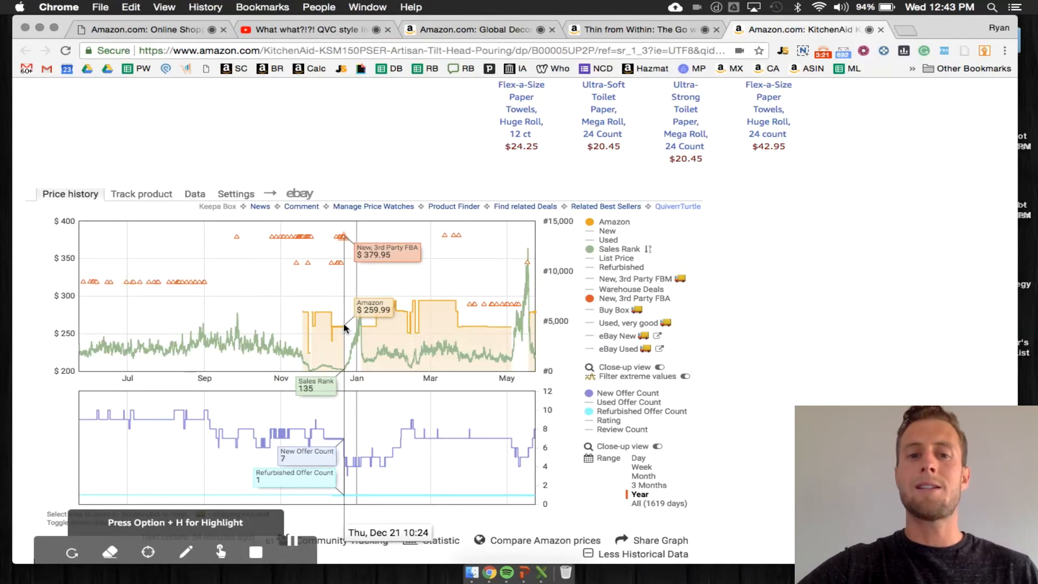
mouse_move(366, 329)
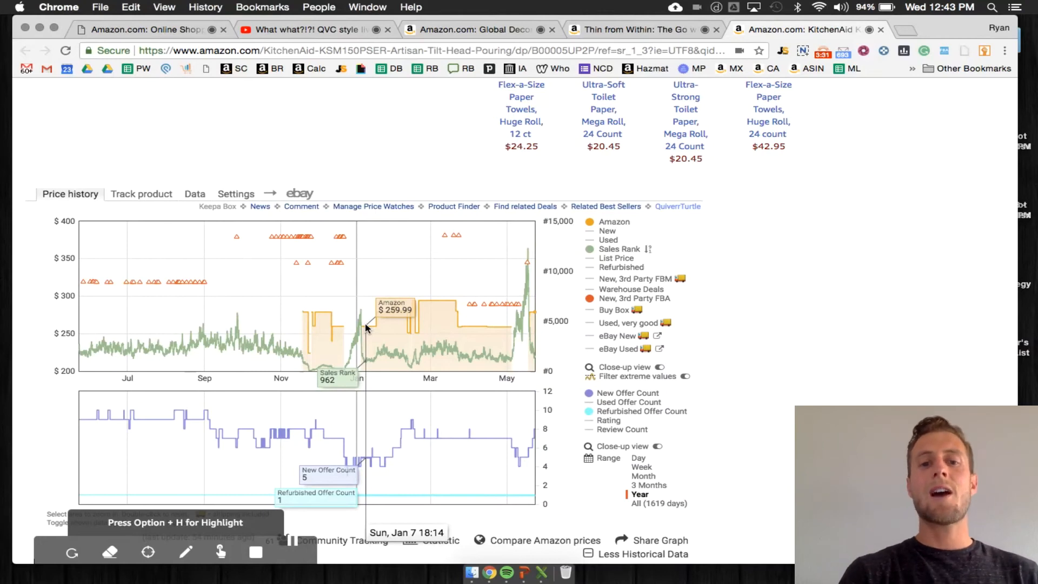
mouse_move(447, 315)
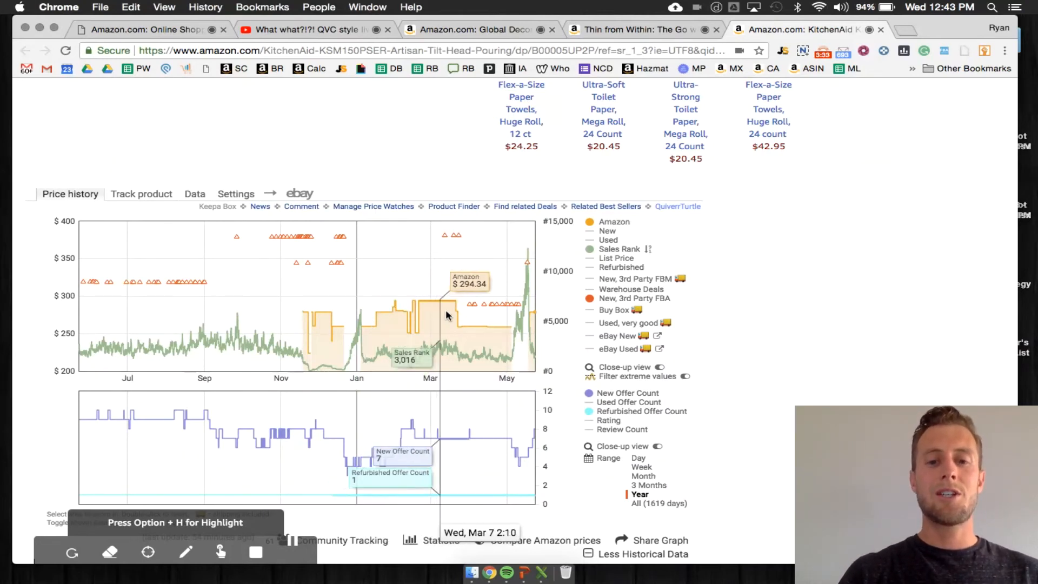
mouse_move(499, 328)
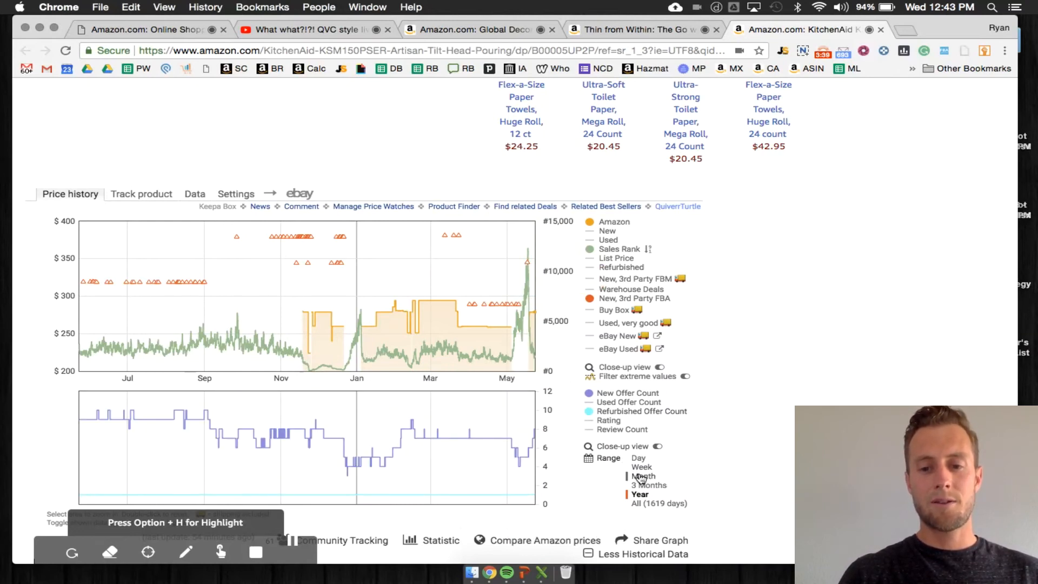
Set the mixer's Keepa range to Month and scroll up to the $279 listing
click(643, 475)
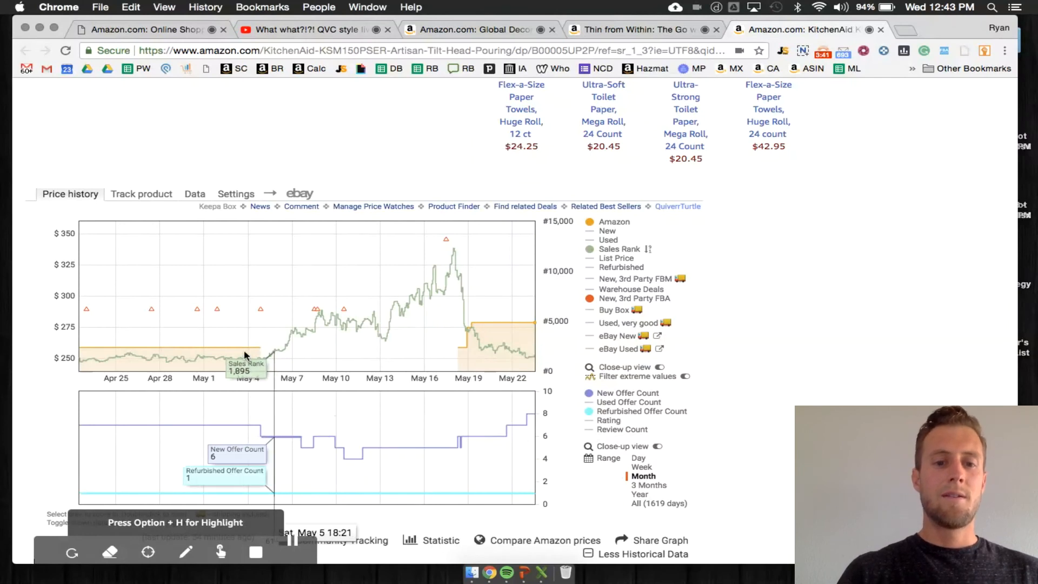
mouse_move(236, 352)
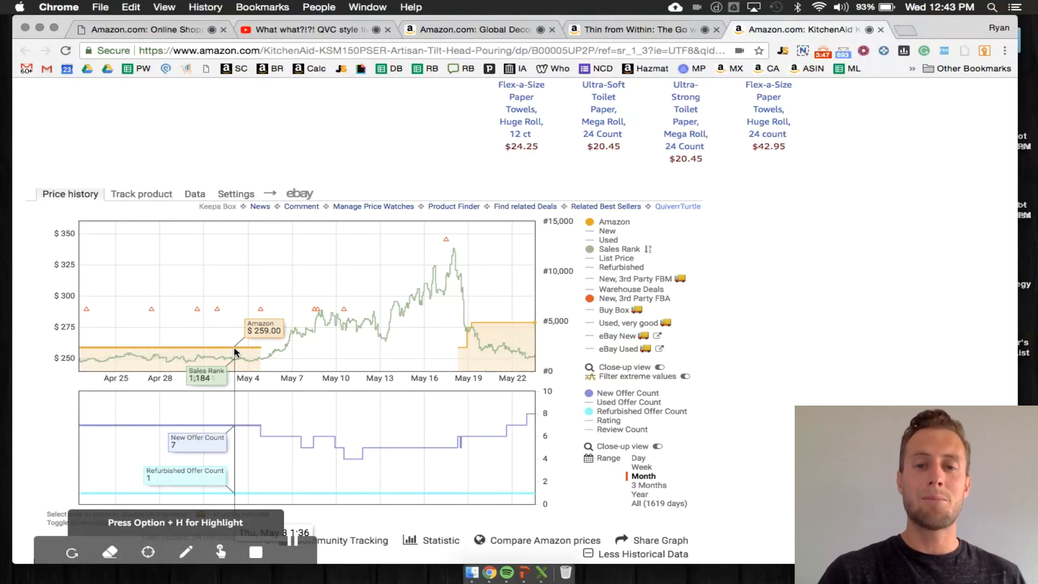
scroll(up, 3)
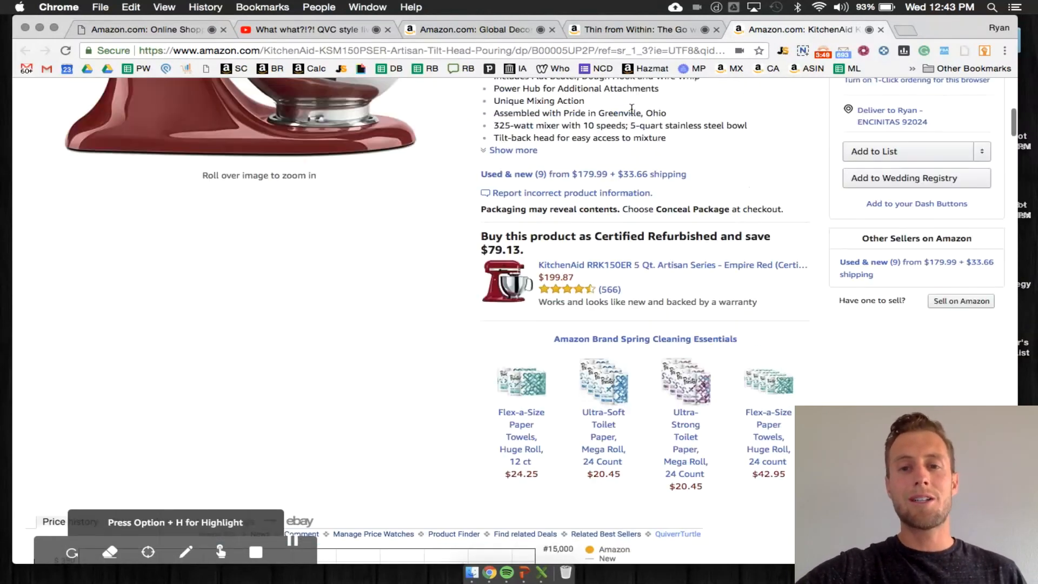
scroll(up, 3)
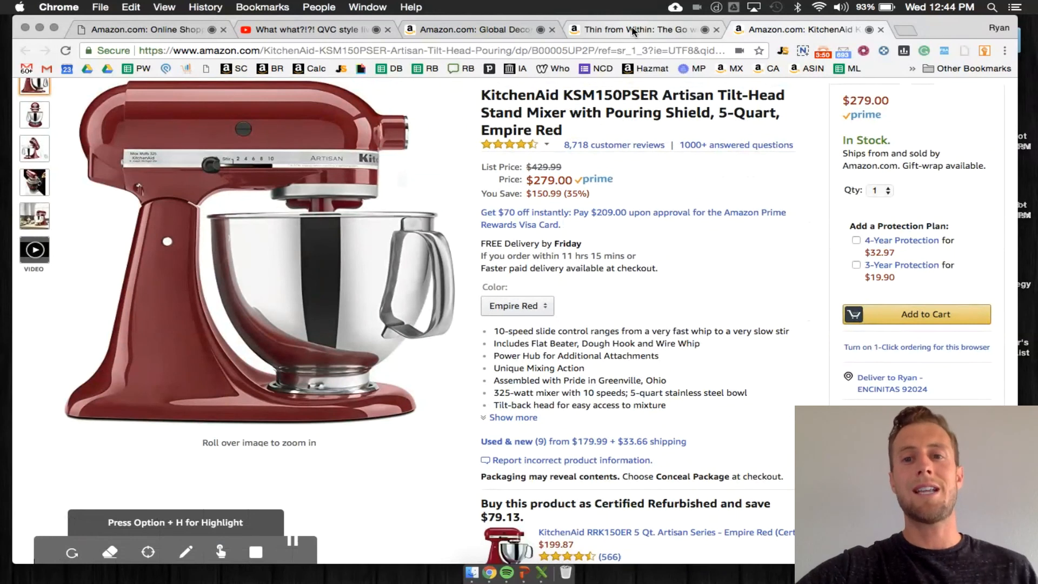
Visit the Thin from Within tab, then the Global Decor cookie cutter tab
click(636, 29)
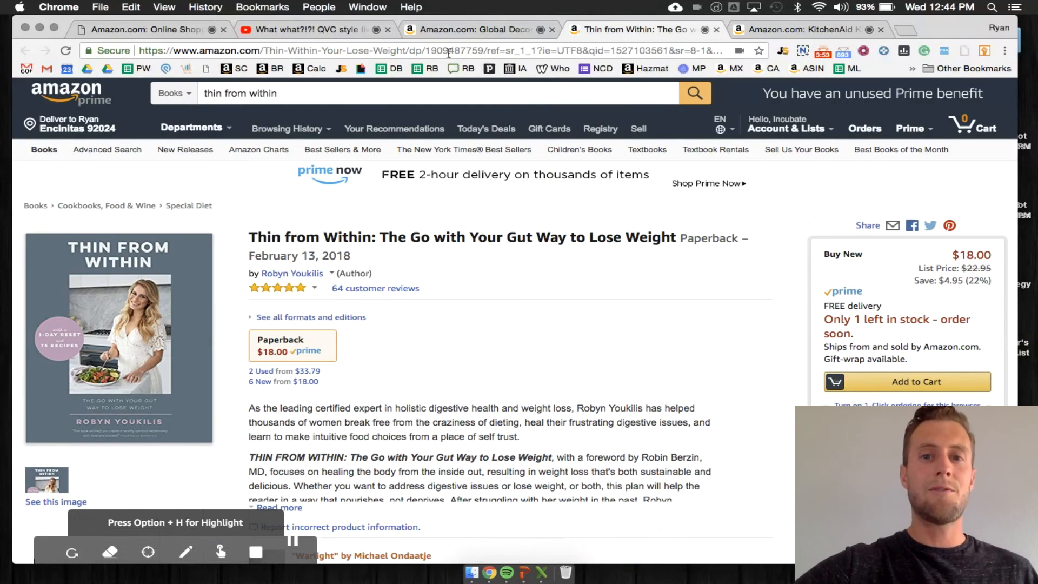
click(473, 30)
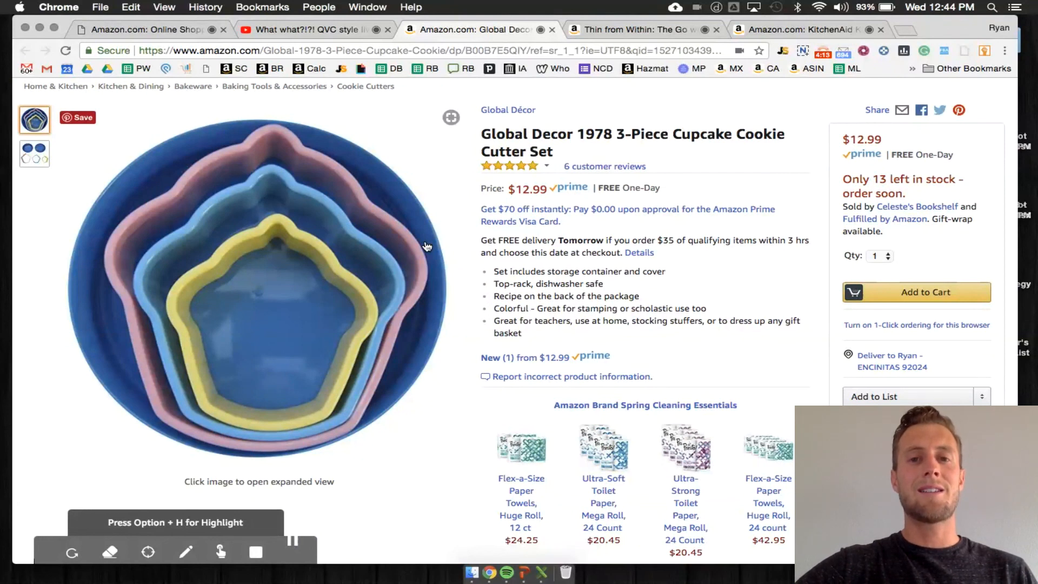
mouse_move(417, 248)
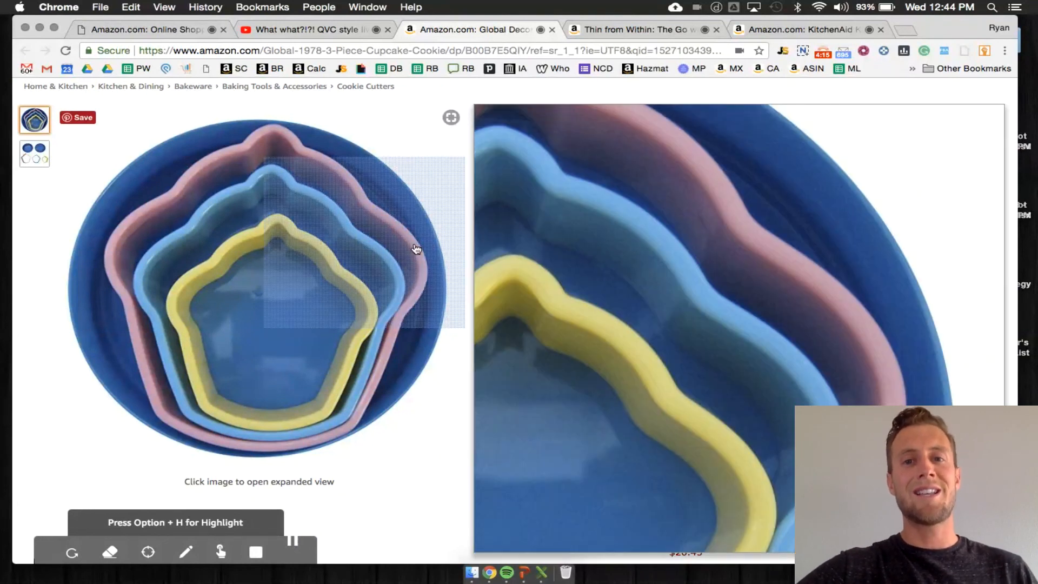